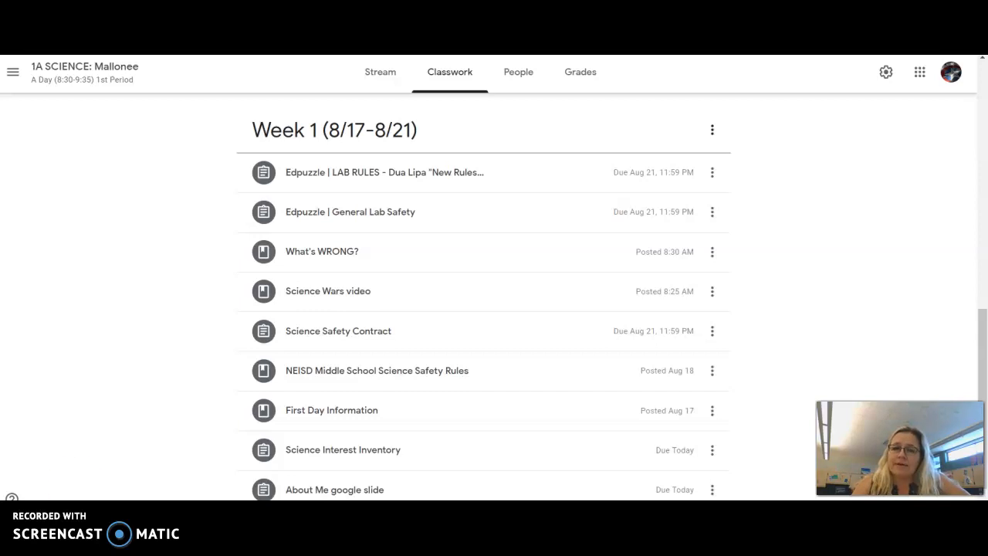
pyautogui.moveTo(308, 378)
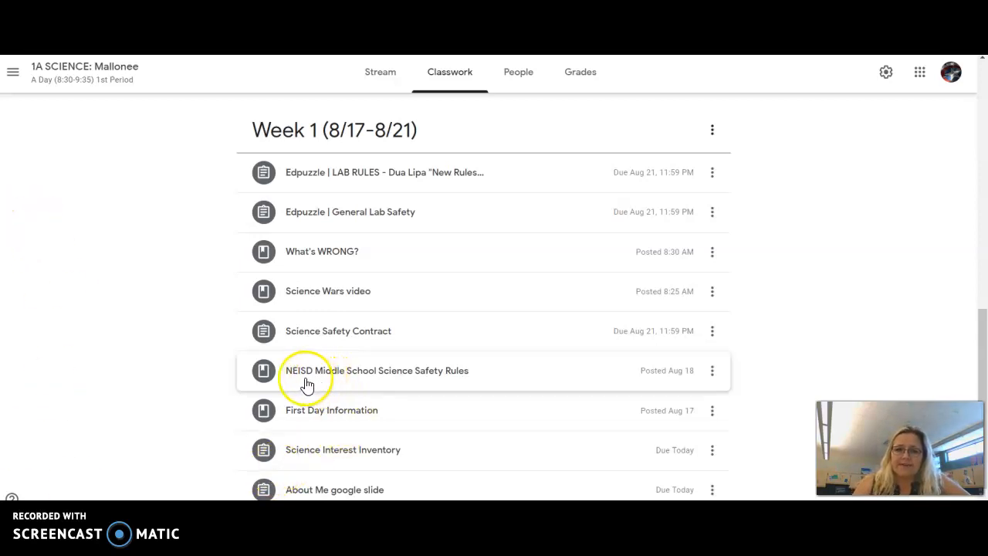
pyautogui.moveTo(317, 379)
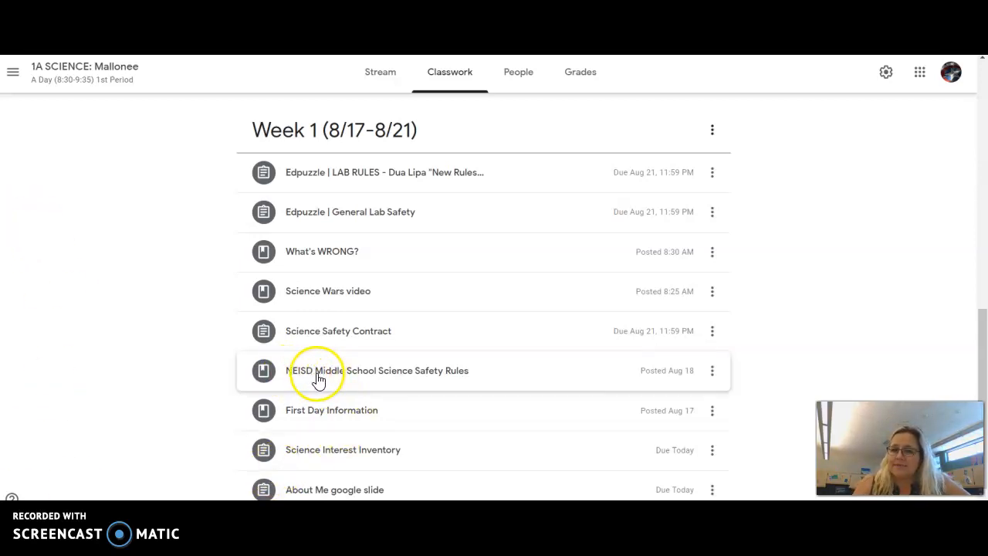
pyautogui.moveTo(417, 383)
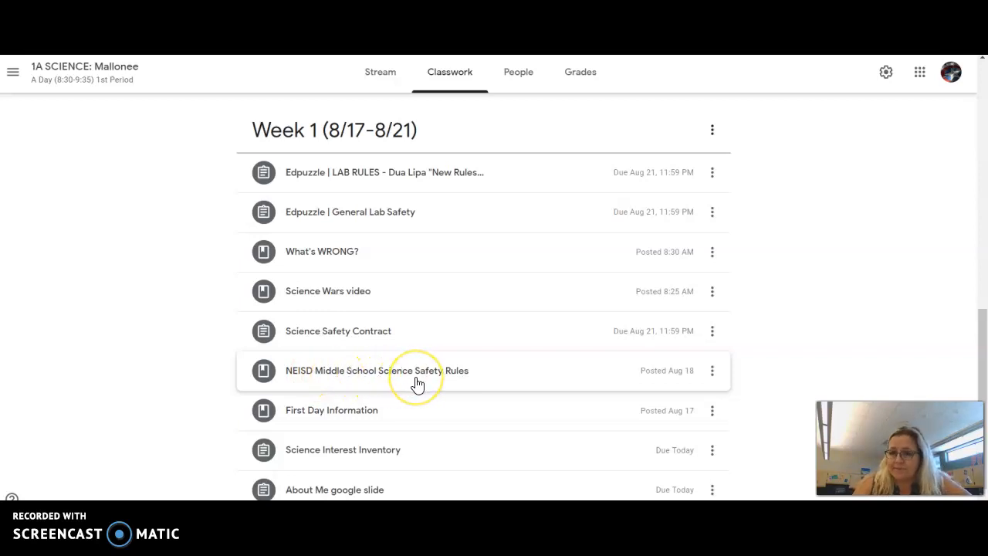
# Expand the NEISD Middle School Science Safety Rules post to show its note and two attached Docs.
pyautogui.click(377, 371)
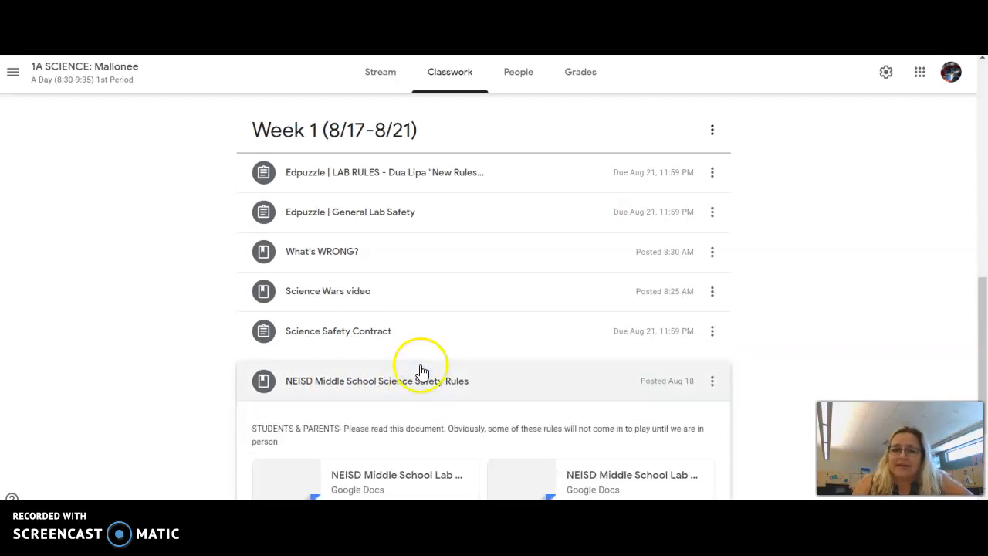
pyautogui.scroll(-3)
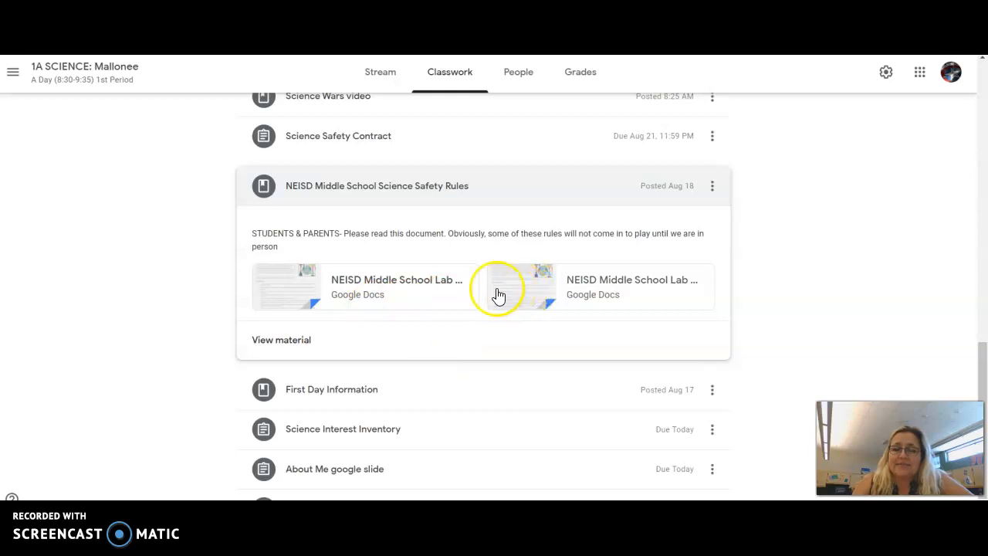
pyautogui.moveTo(403, 291)
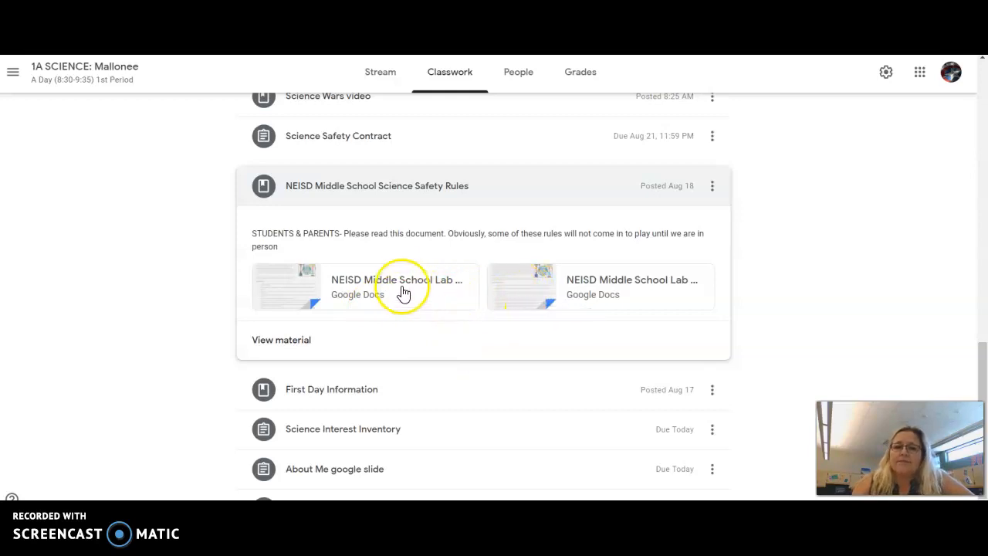
pyautogui.moveTo(414, 300)
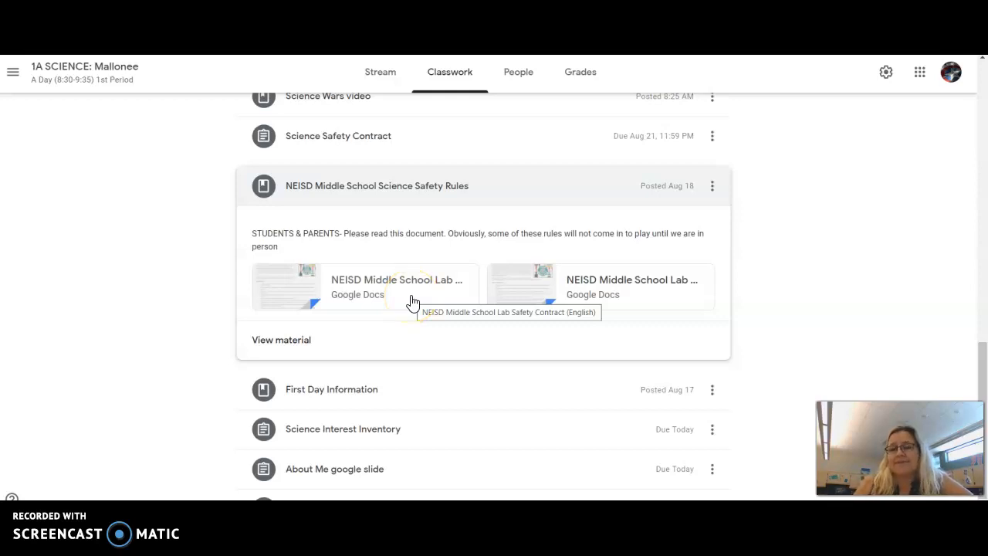
pyautogui.moveTo(533, 275)
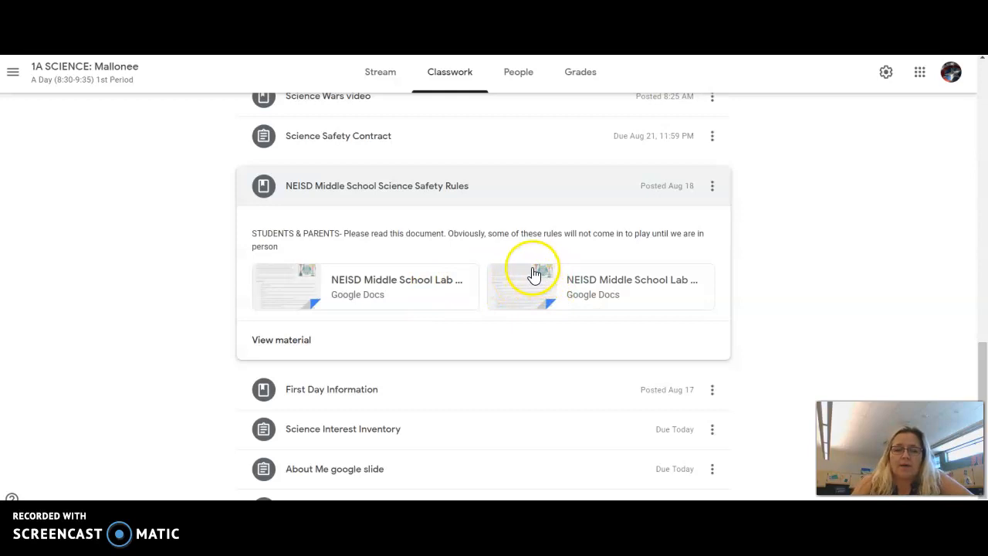
pyautogui.moveTo(523, 234)
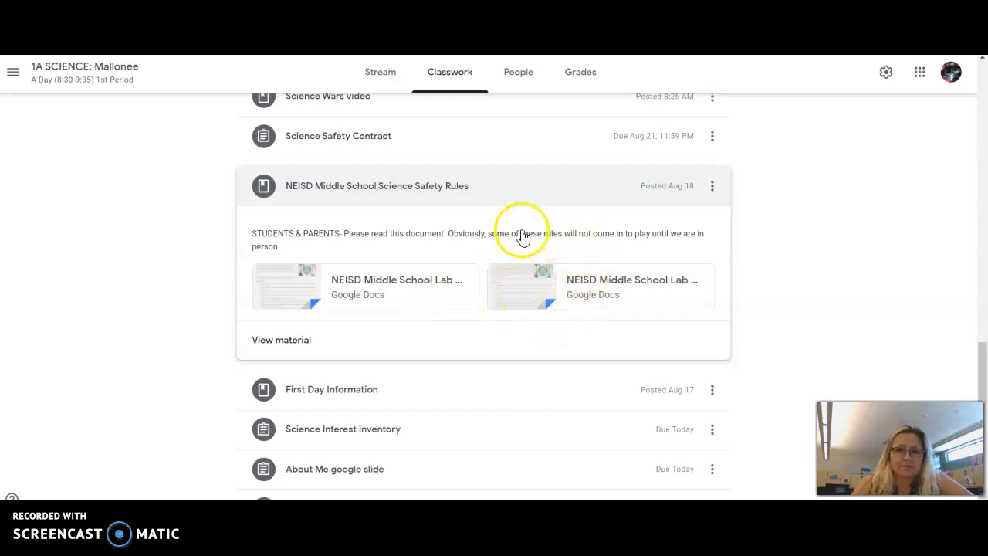
pyautogui.moveTo(649, 291)
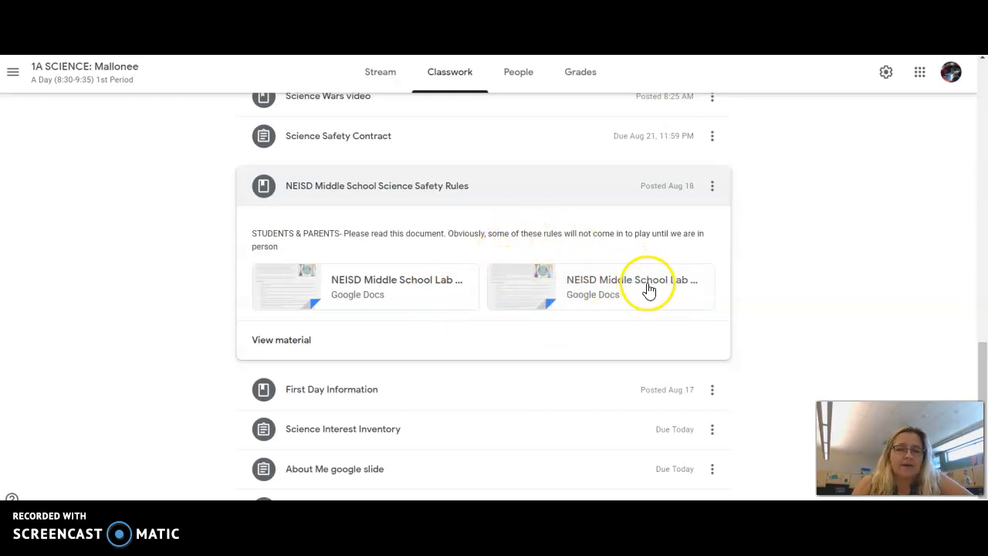
pyautogui.moveTo(632, 282)
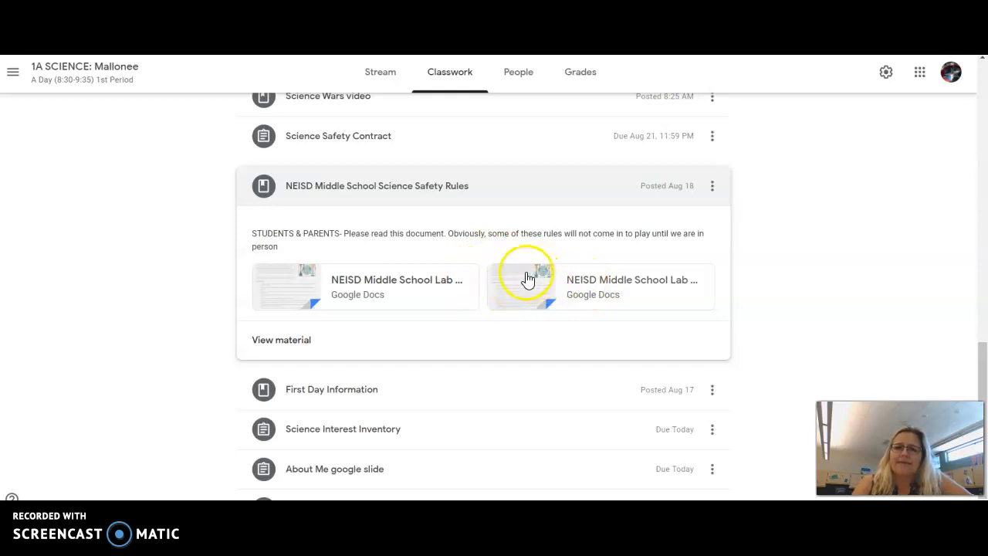
pyautogui.moveTo(570, 289)
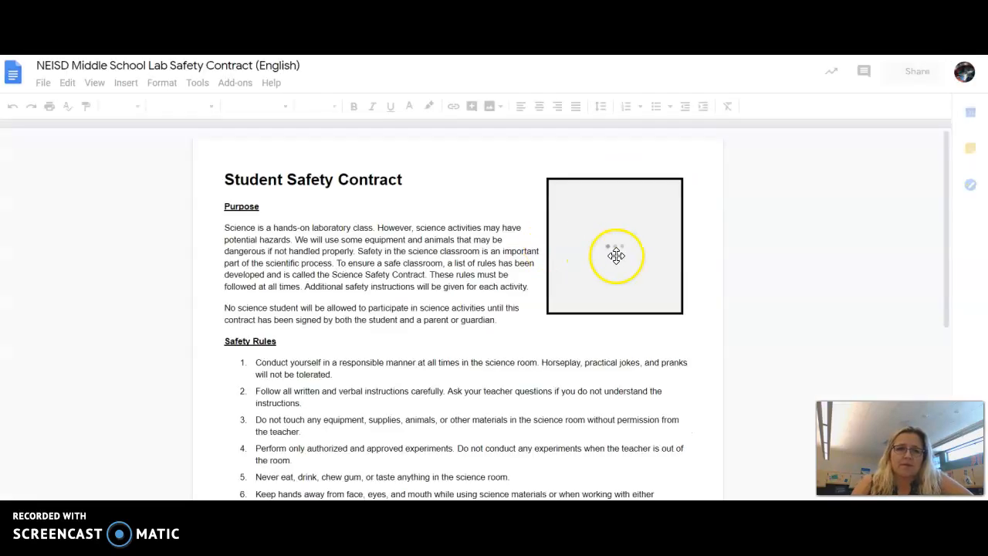
# Scroll the Lab Safety Contract (English) down from the safety rules to the Agreement and signature lines.
pyautogui.scroll(-3)
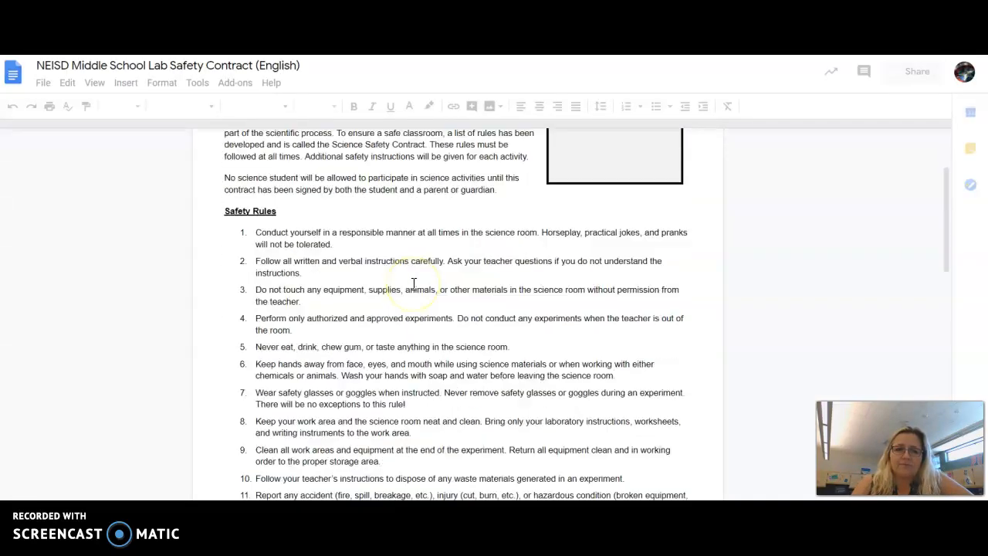
pyautogui.scroll(-3)
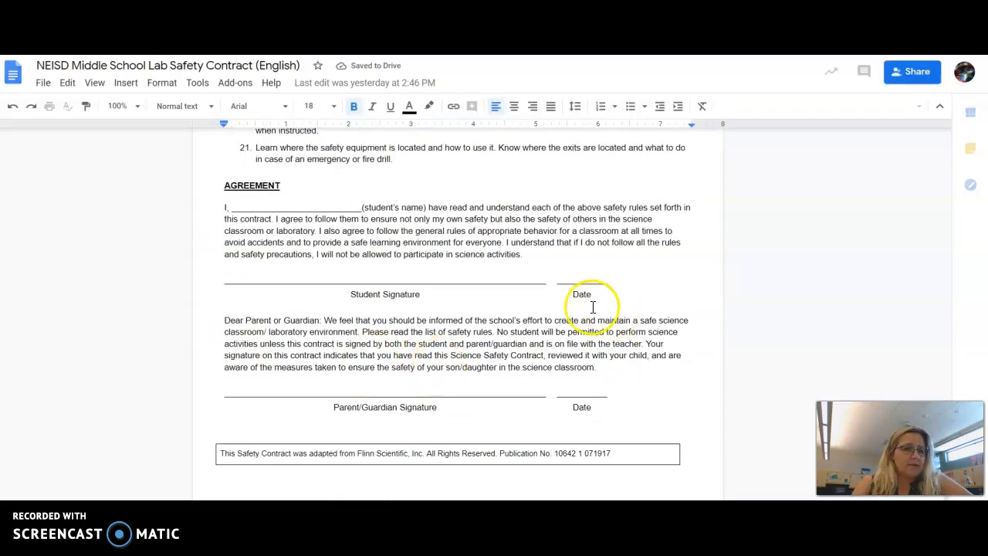
pyautogui.moveTo(517, 231)
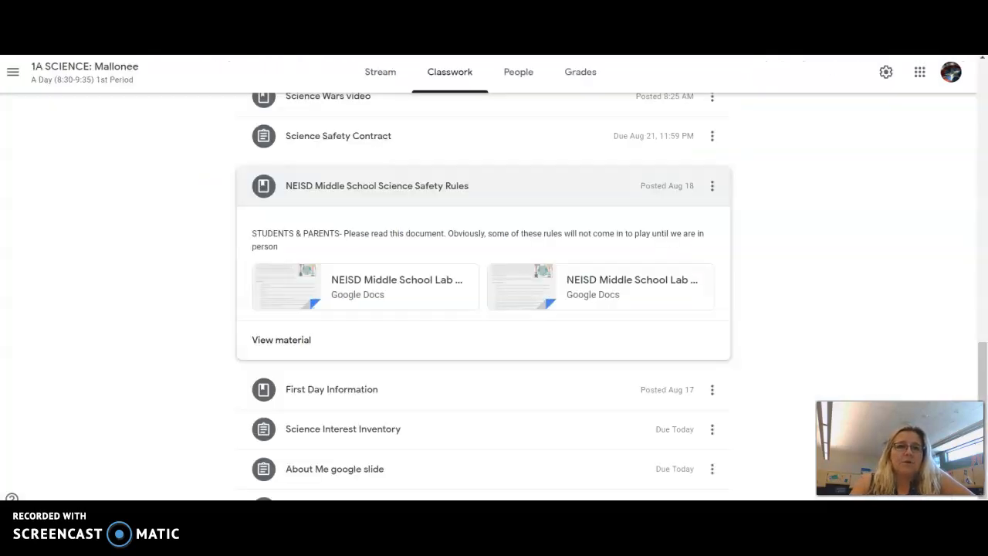
# Expand the Science Safety Contract assignment to show its instructions, attached form and turned-in counts.
pyautogui.scroll(3)
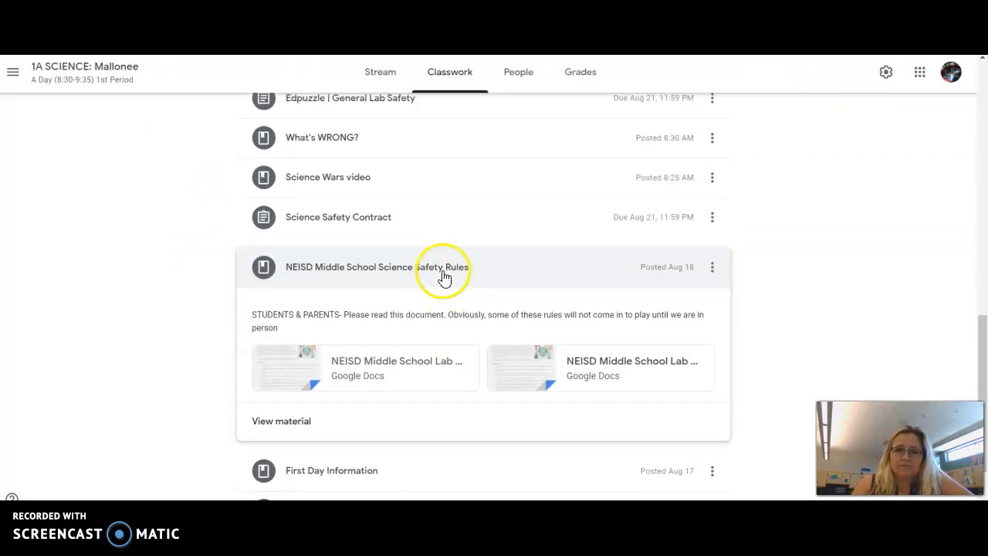
pyautogui.scroll(3)
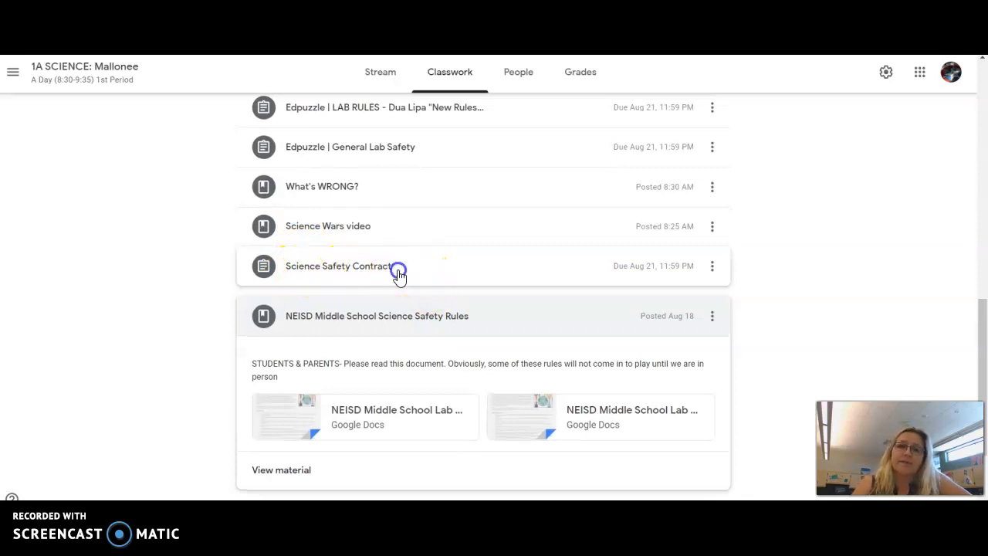
pyautogui.click(339, 265)
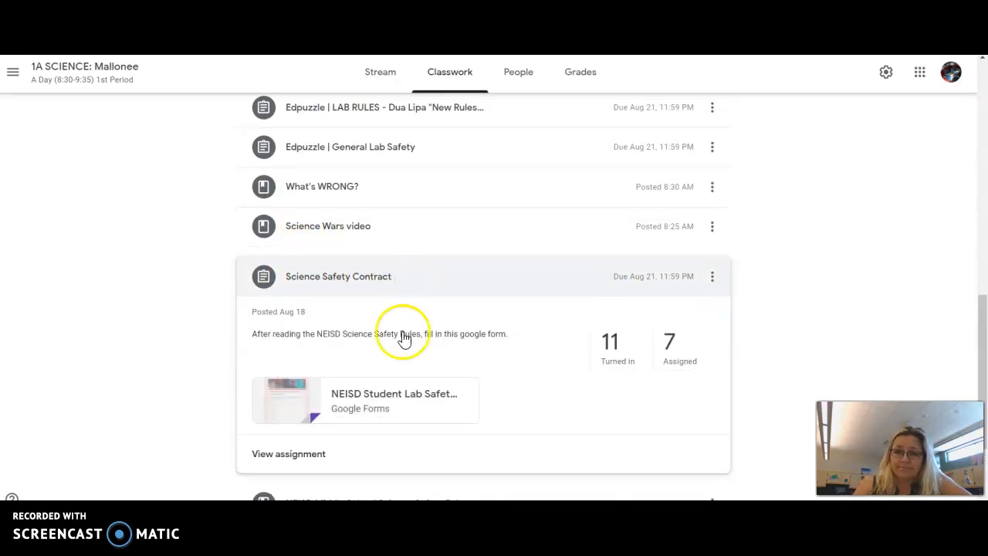
pyautogui.click(364, 400)
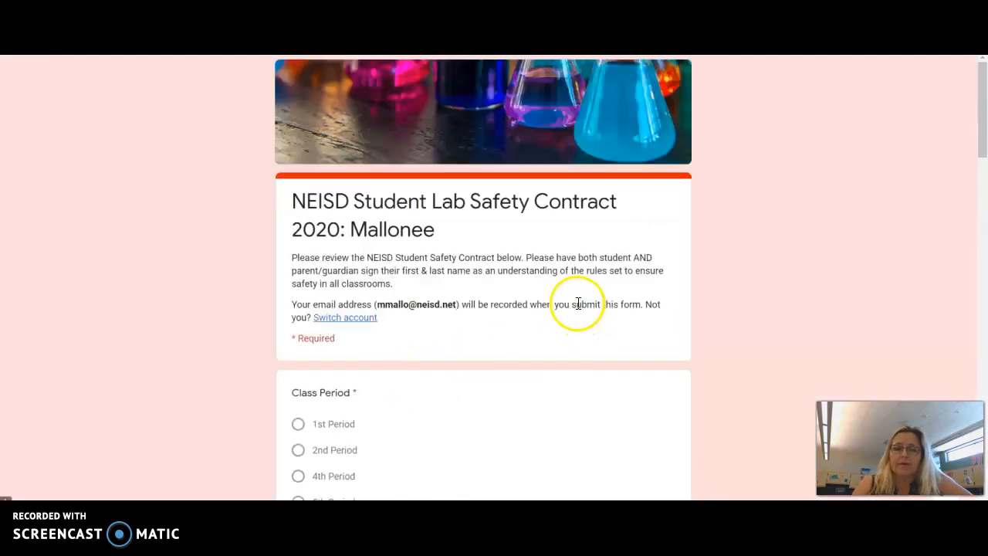
pyautogui.scroll(-3)
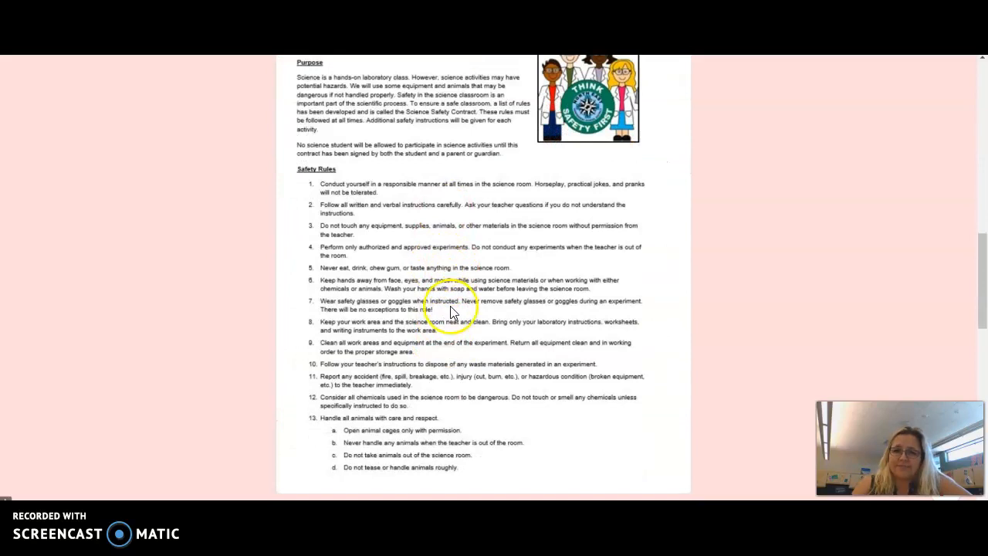
pyautogui.moveTo(473, 269)
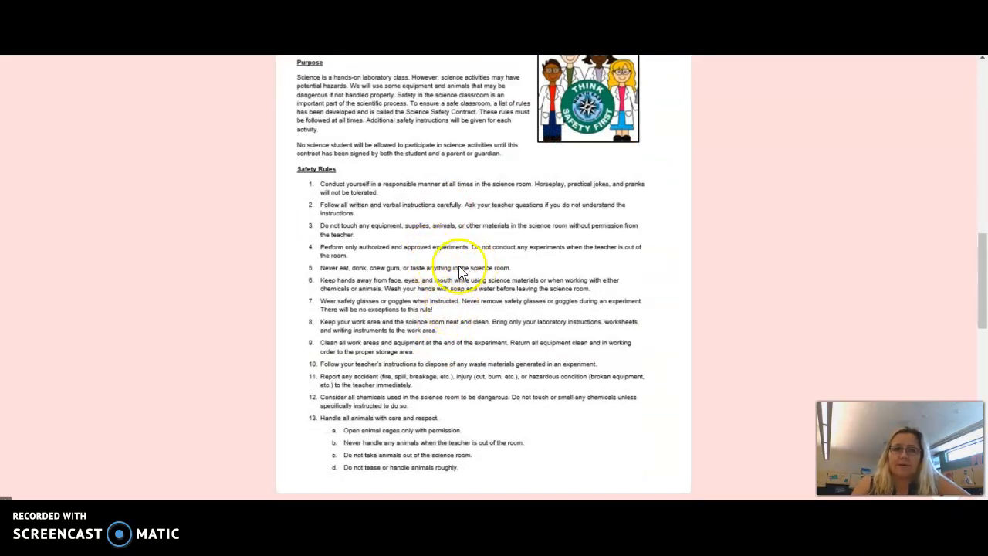
pyautogui.scroll(-3)
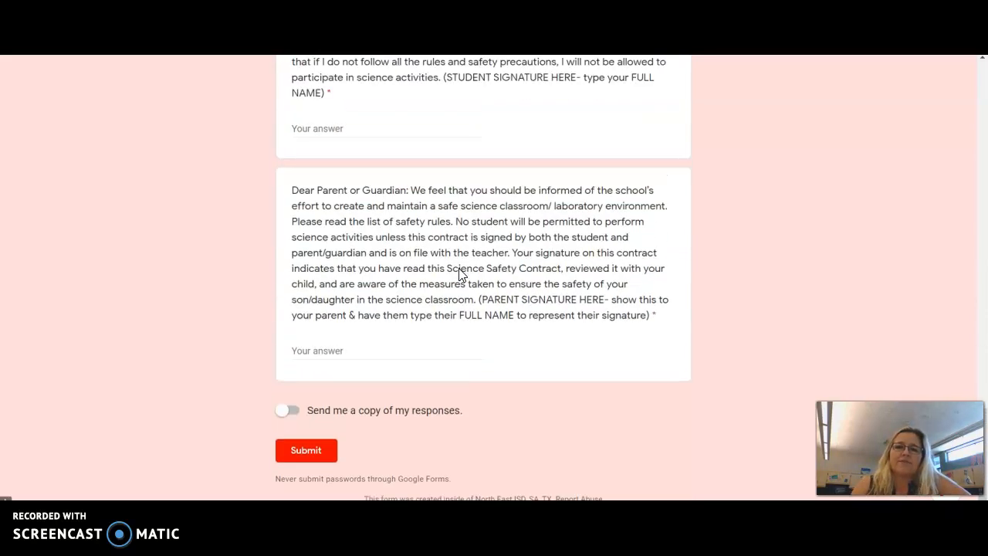
pyautogui.scroll(3)
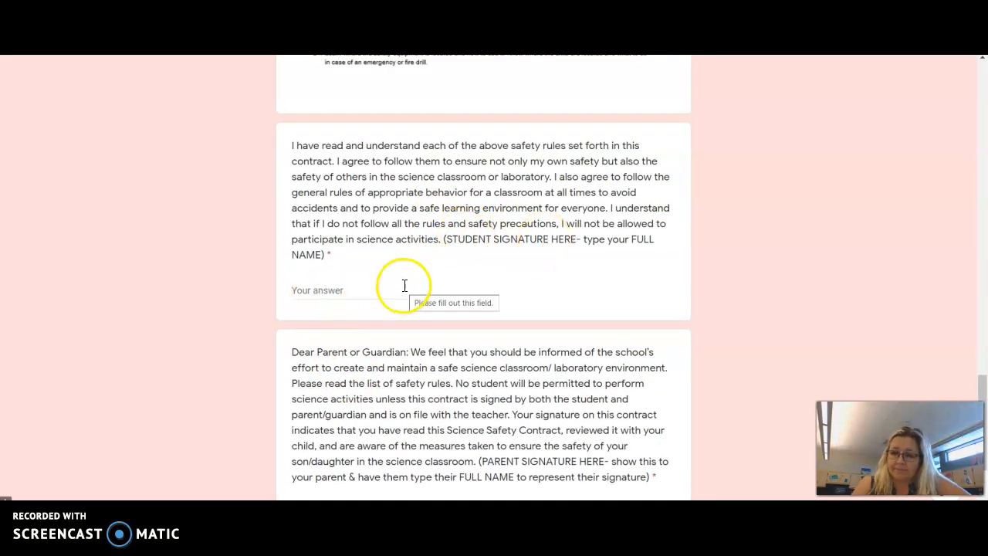
pyautogui.scroll(-3)
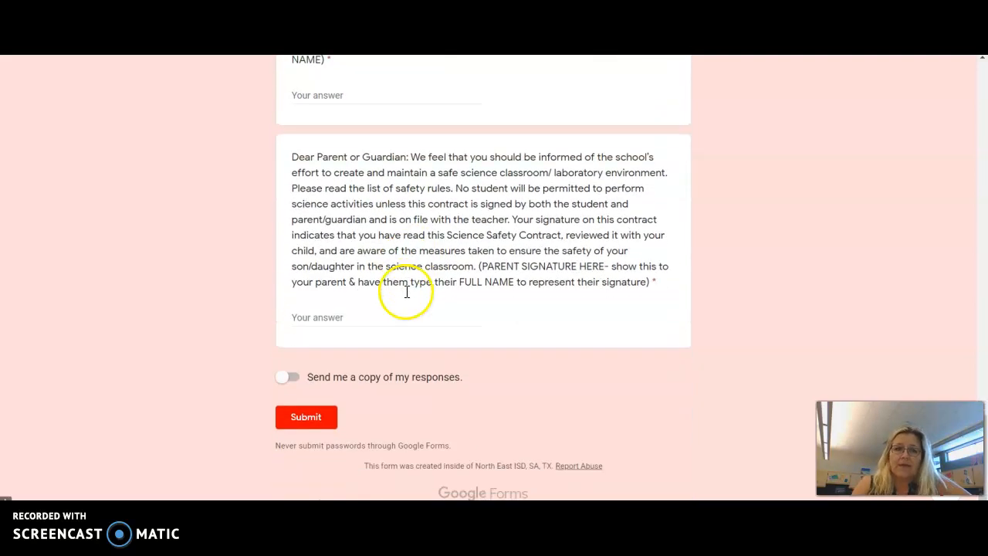
pyautogui.click(306, 417)
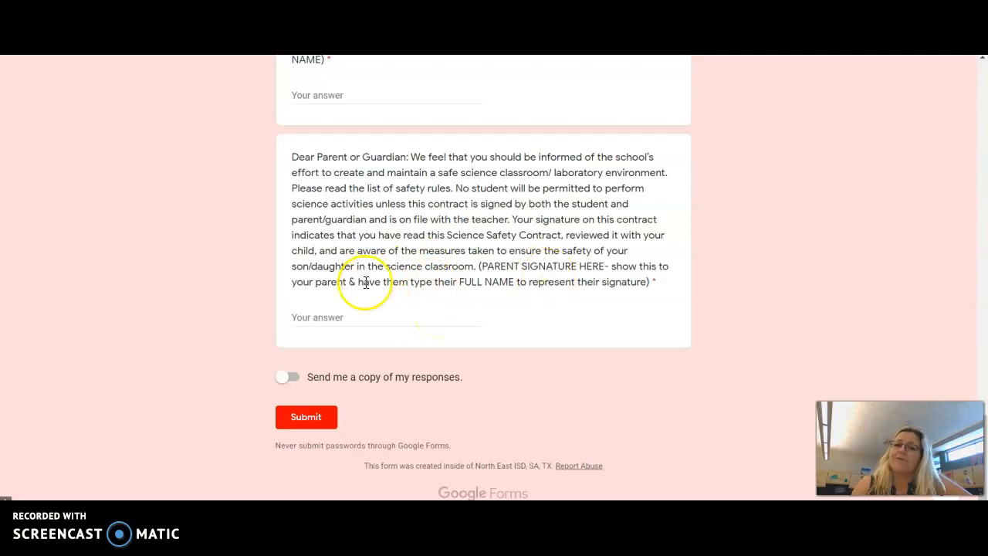
pyautogui.moveTo(522, 303)
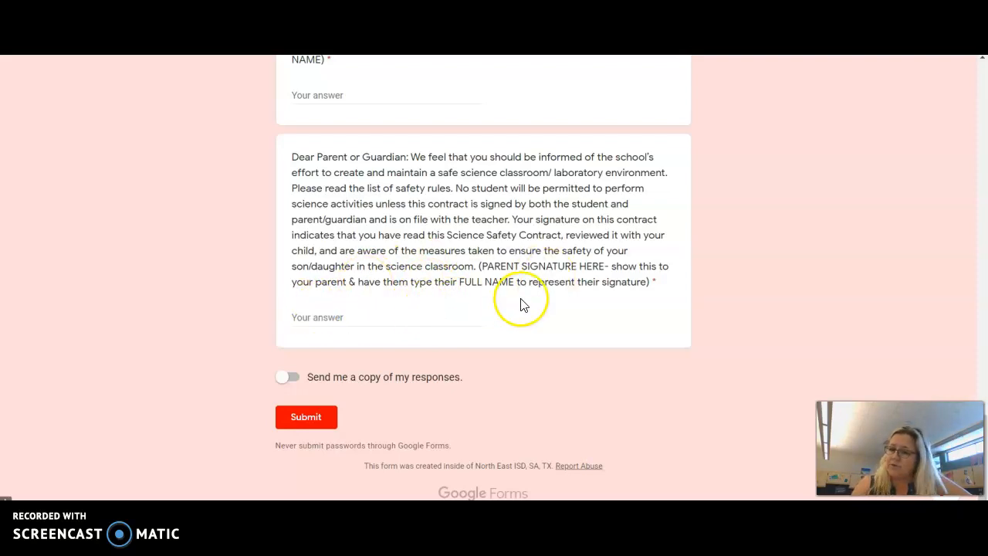
pyautogui.moveTo(502, 246)
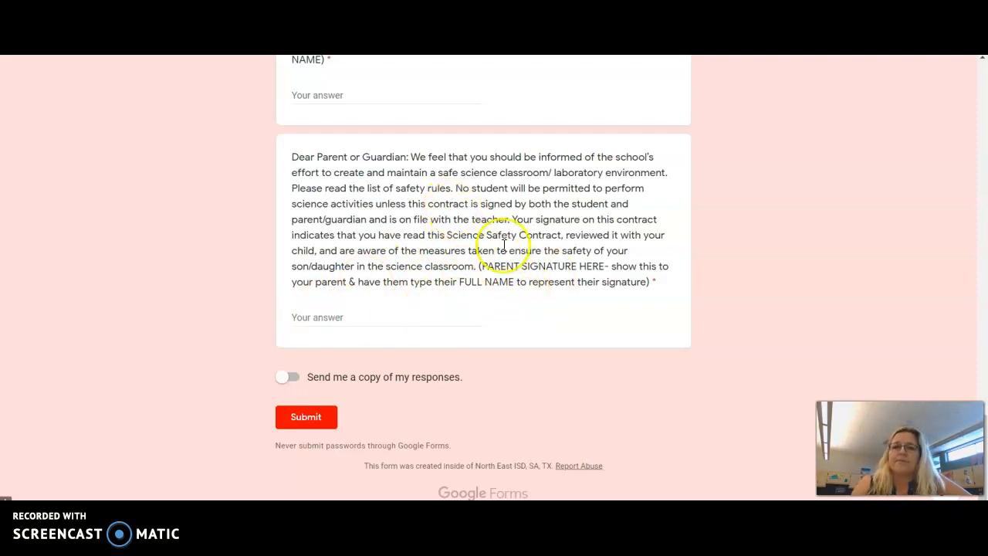
pyautogui.moveTo(518, 293)
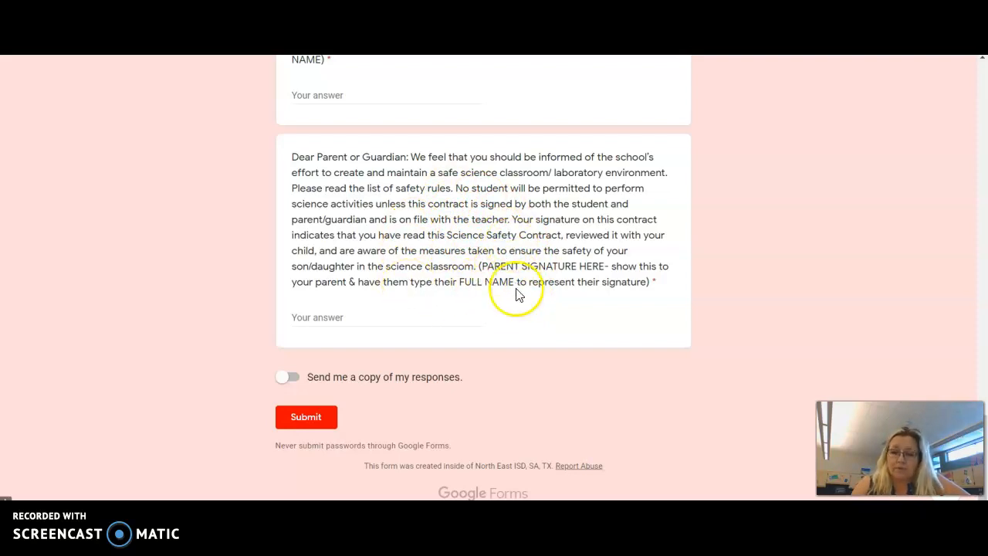
pyautogui.moveTo(516, 231)
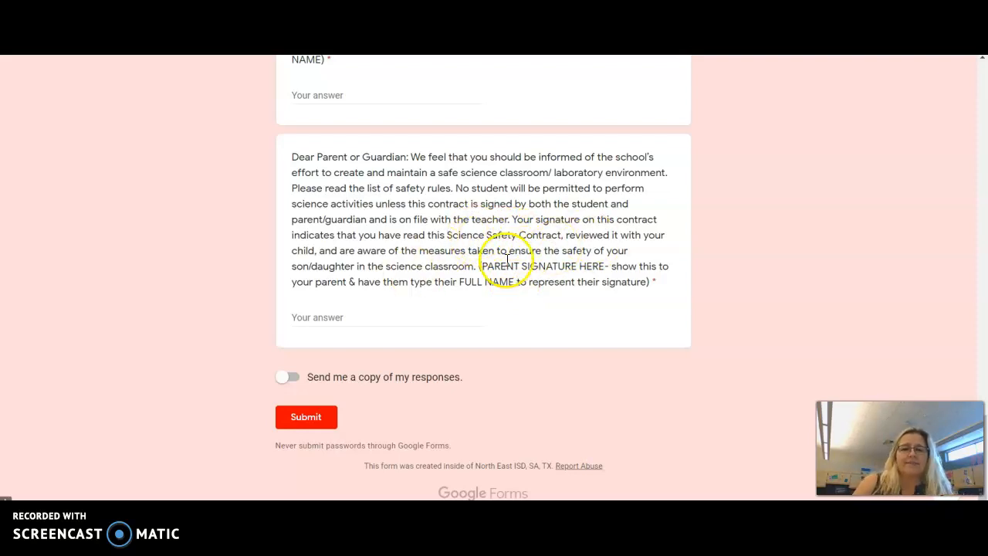
pyautogui.scroll(3)
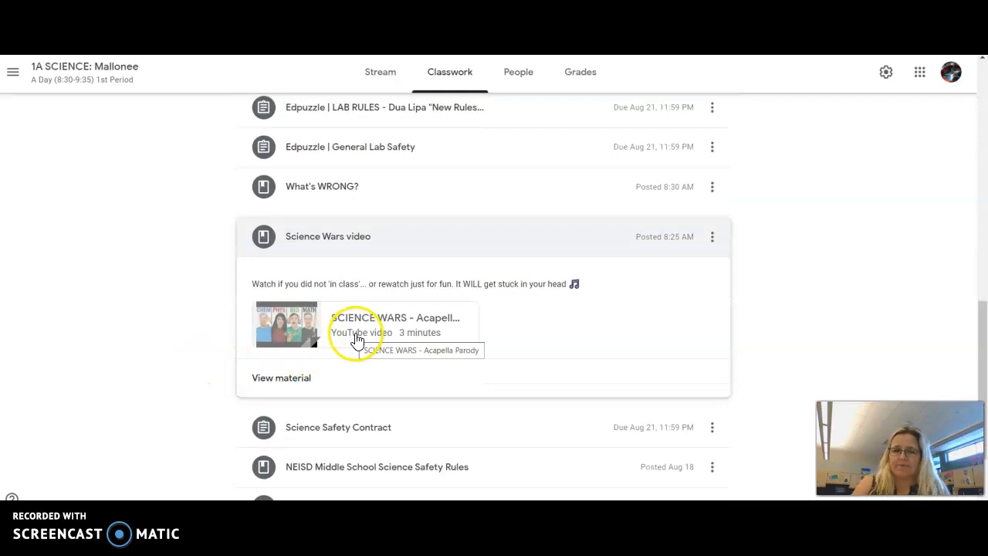
pyautogui.moveTo(367, 300)
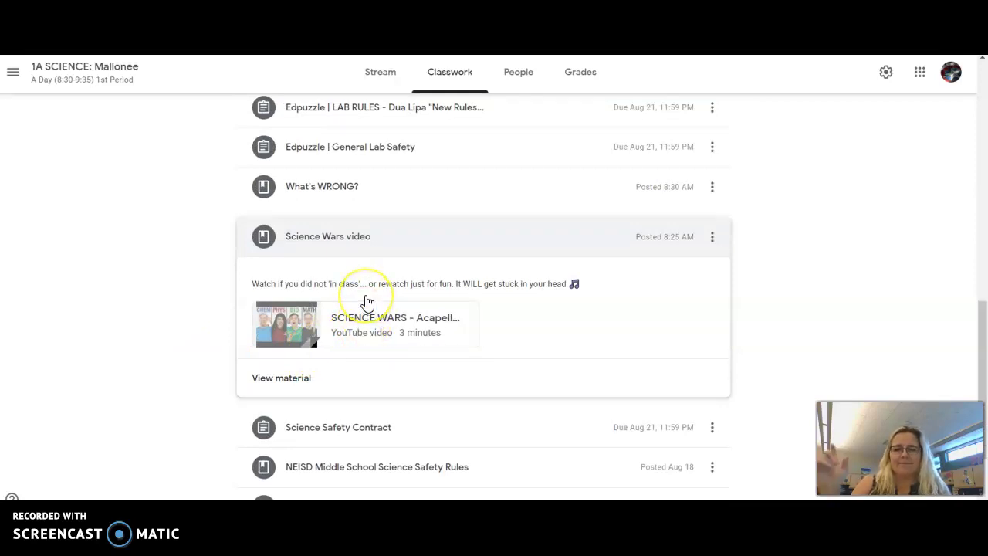
pyautogui.moveTo(361, 201)
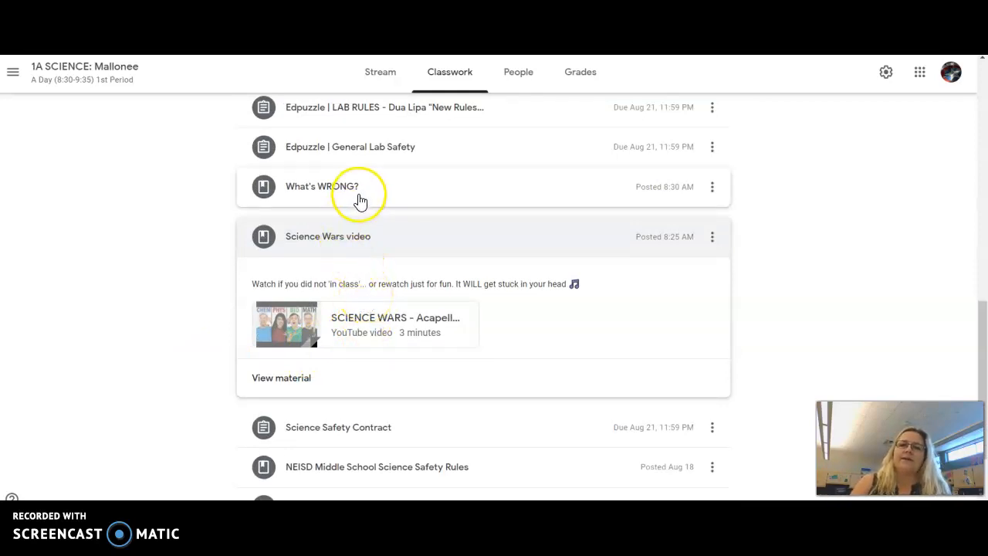
# View the What's WRONG? post's lab-safety image in full, then return to the classwork list.
pyautogui.click(321, 185)
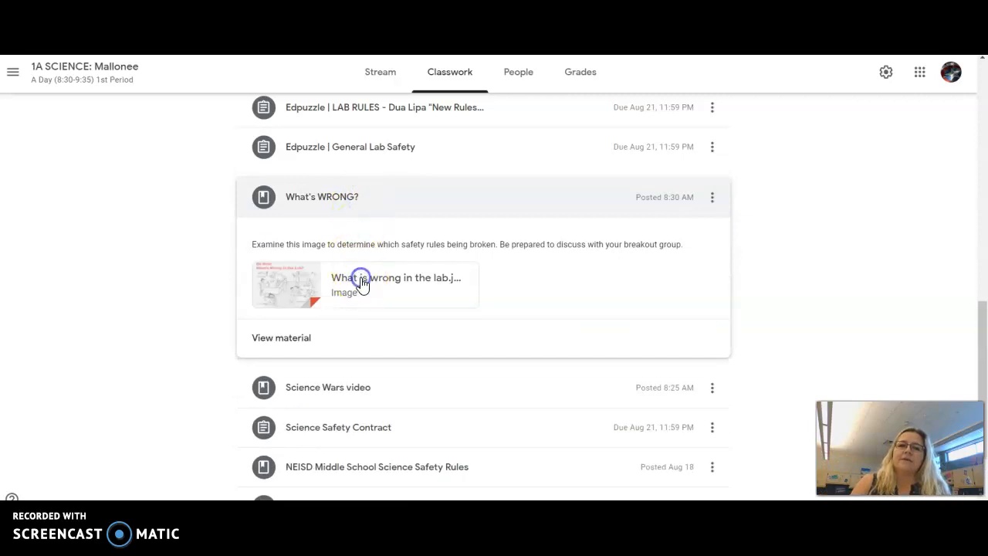
pyautogui.click(363, 278)
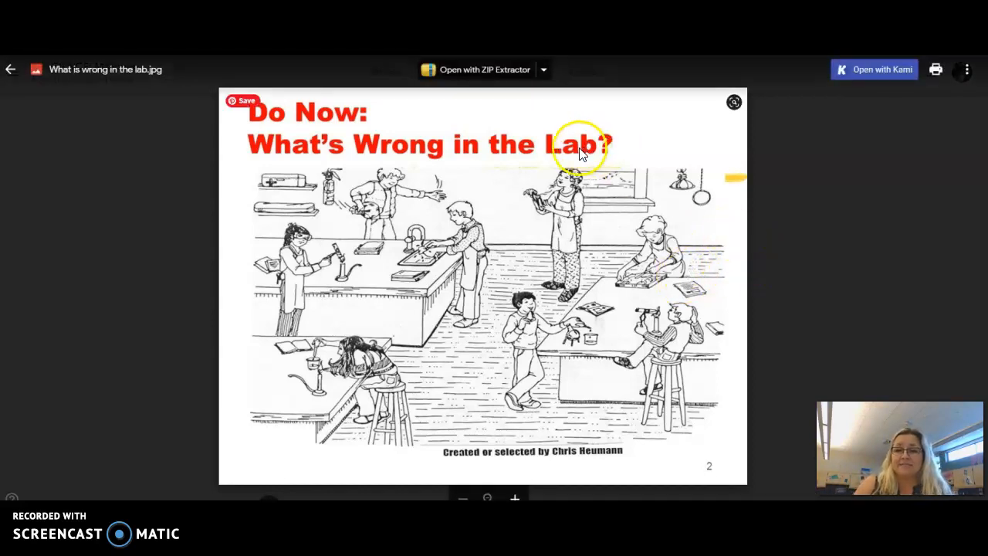
pyautogui.moveTo(621, 183)
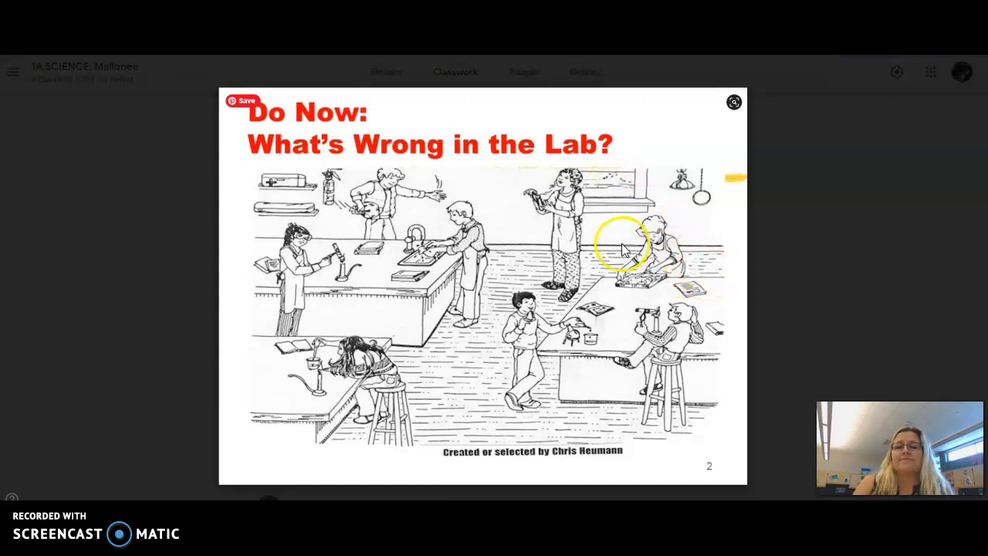
pyautogui.moveTo(494, 235)
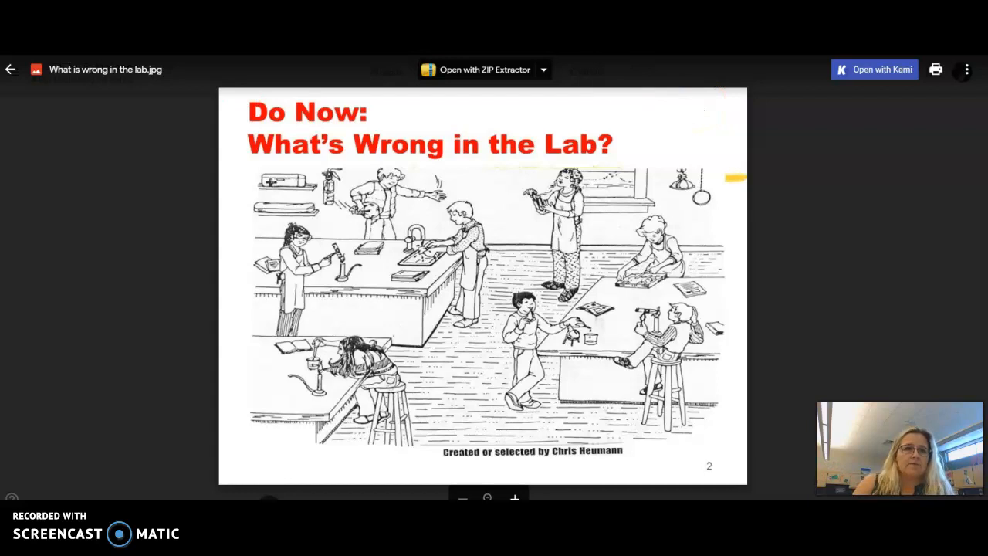
pyautogui.click(11, 68)
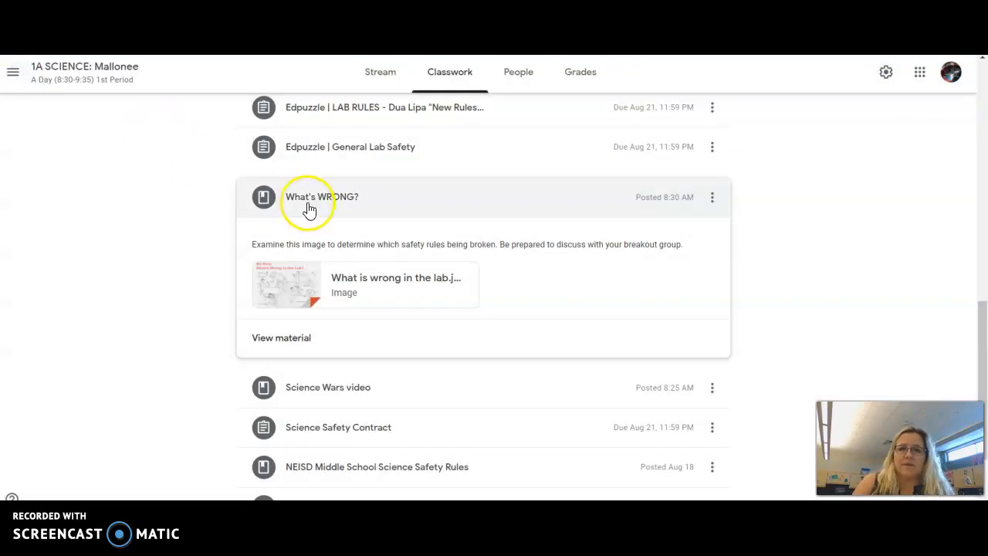
# Scroll up to the top of the Week 1 section listing its two Edpuzzle assignments.
pyautogui.scroll(3)
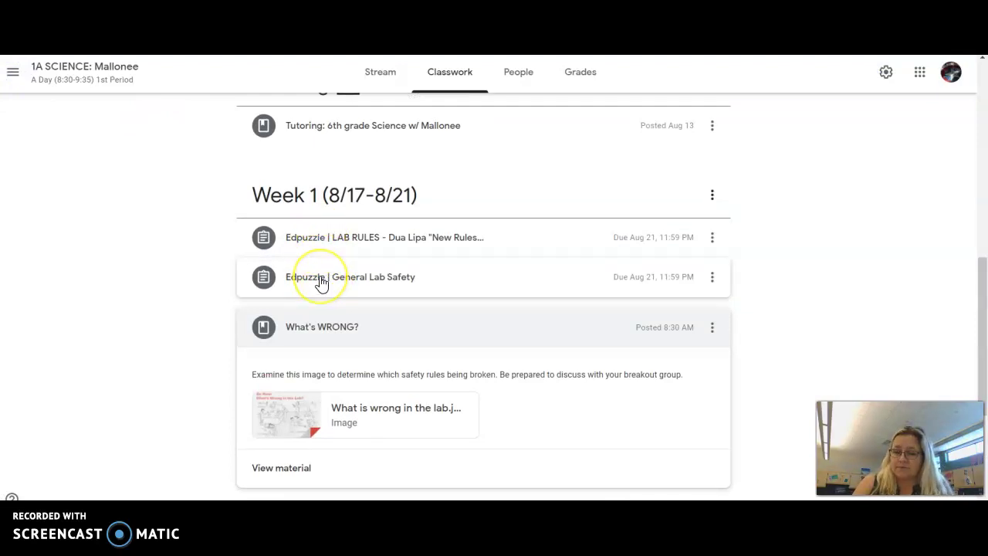
pyautogui.moveTo(321, 277)
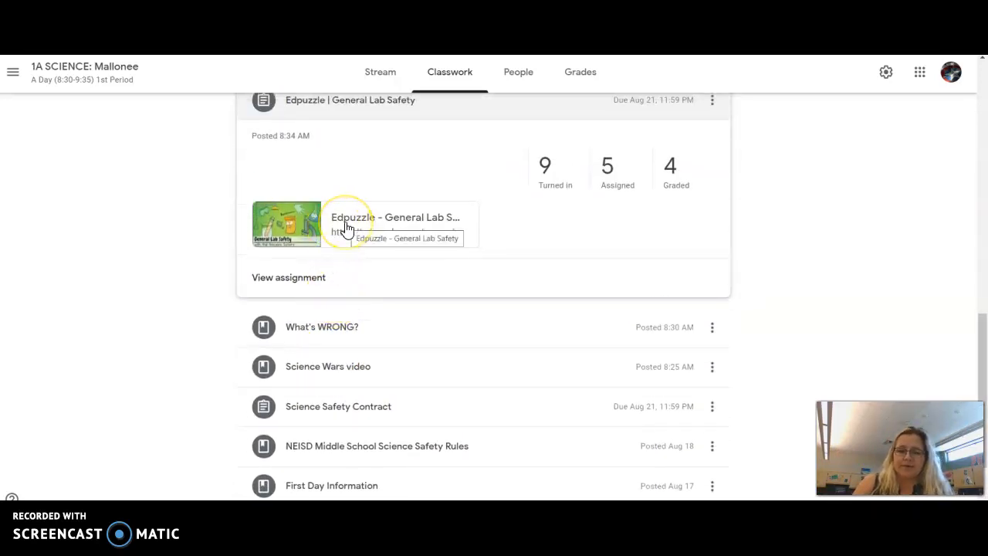
pyautogui.moveTo(346, 225)
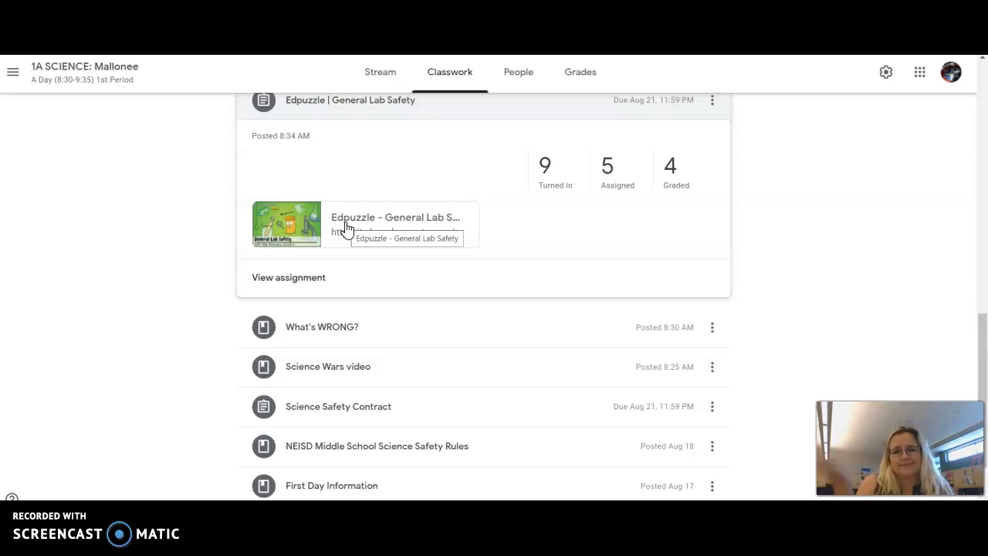
pyautogui.moveTo(321, 228)
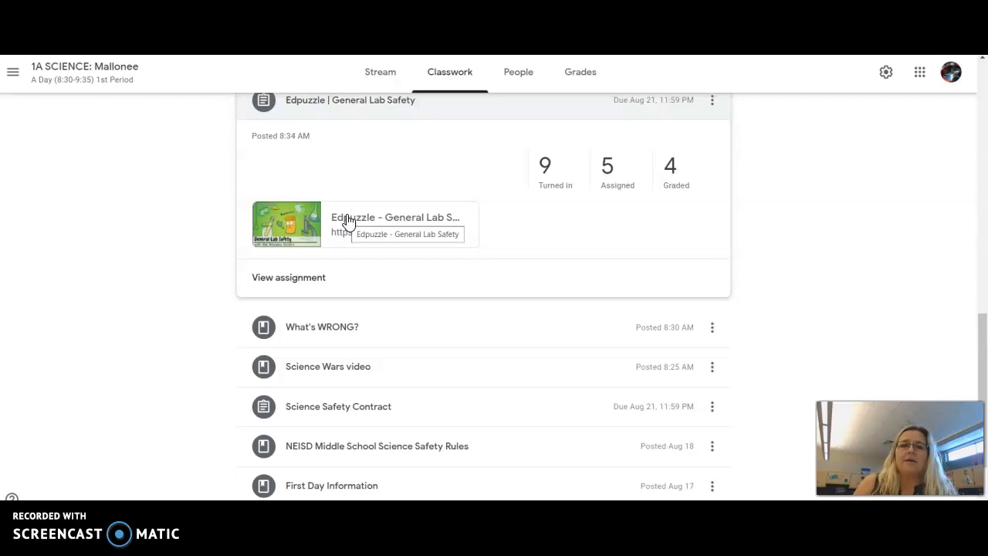
pyautogui.moveTo(261, 161)
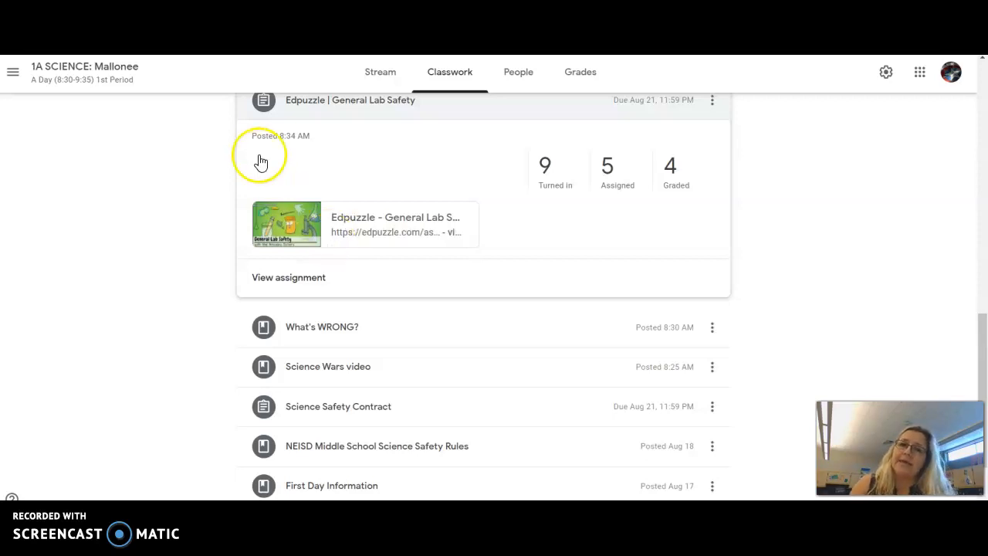
pyautogui.moveTo(383, 226)
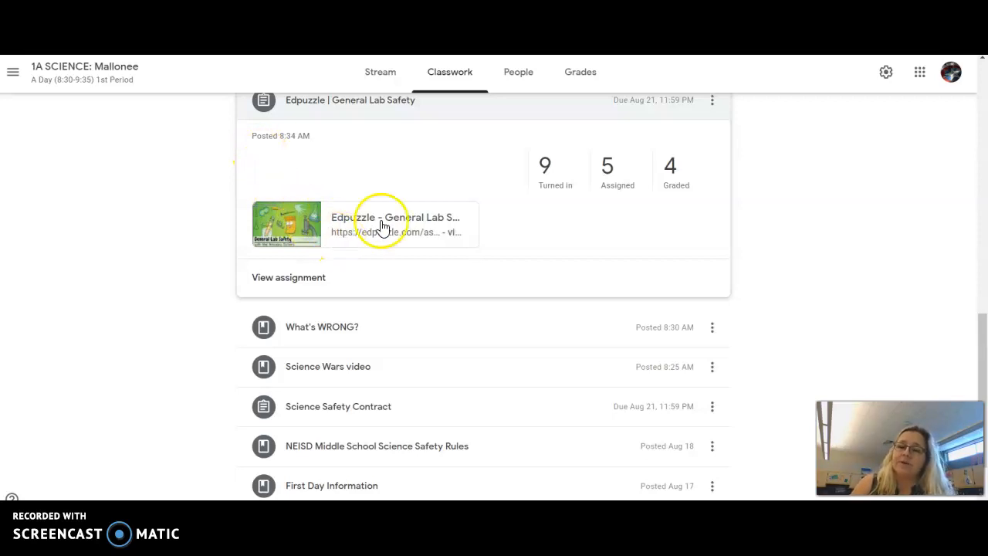
pyautogui.moveTo(456, 233)
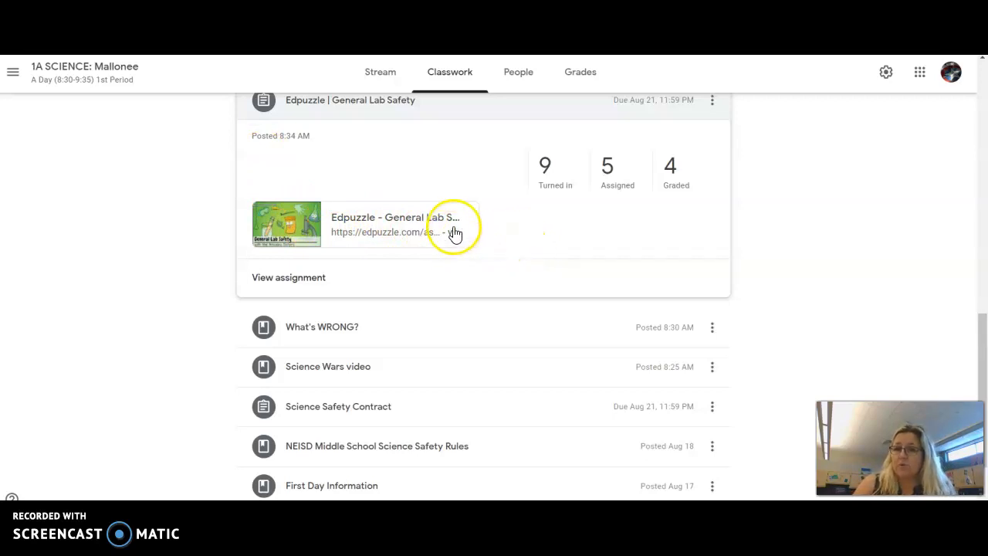
pyautogui.moveTo(476, 203)
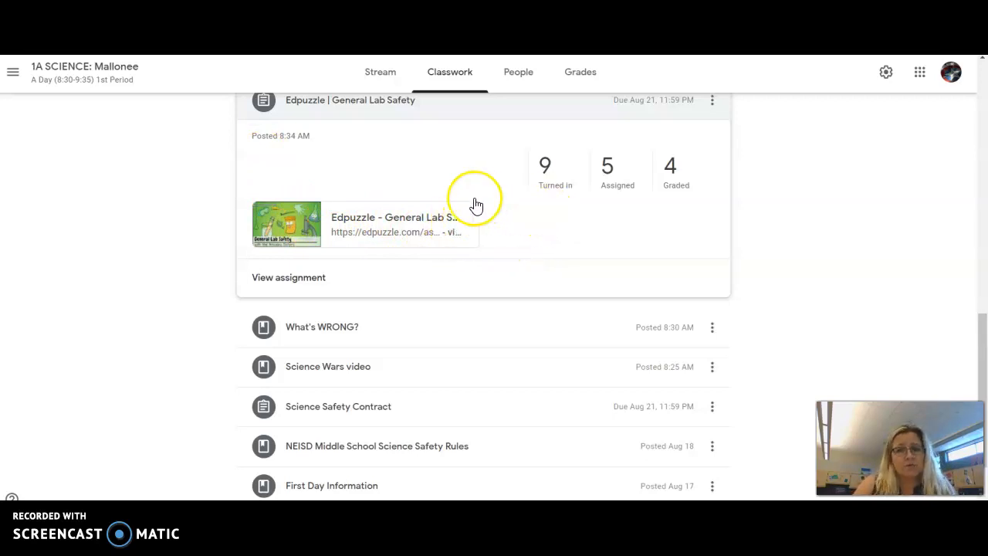
pyautogui.moveTo(451, 234)
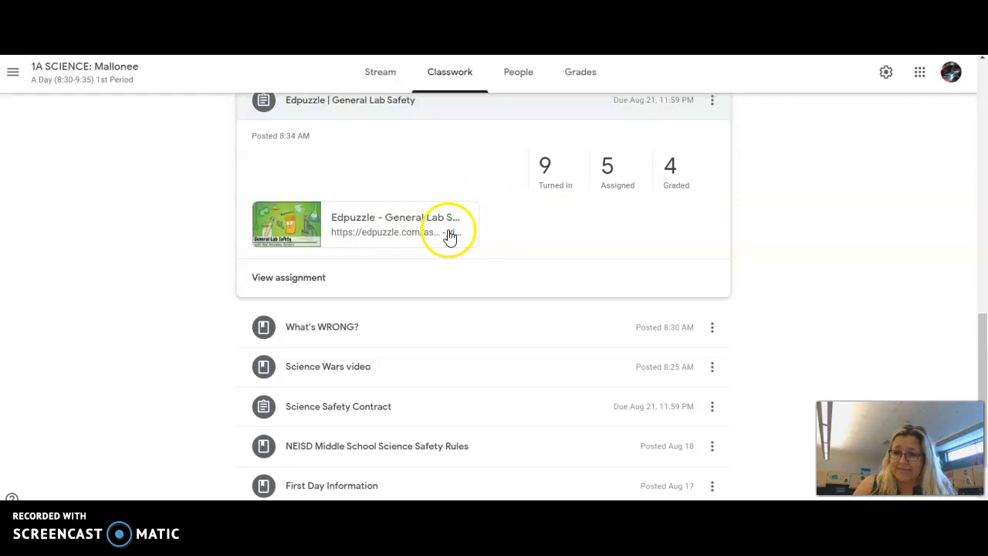
pyautogui.moveTo(471, 226)
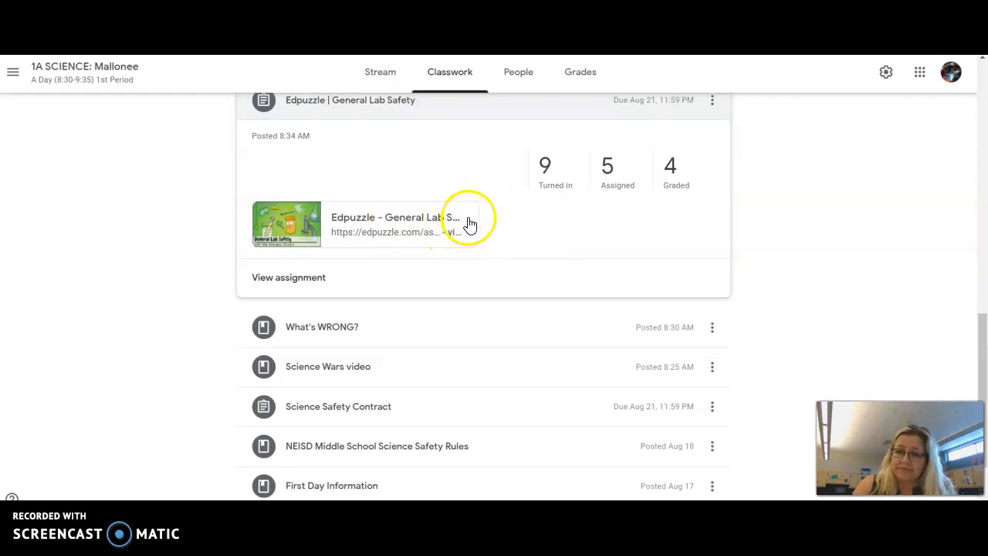
pyautogui.moveTo(386, 210)
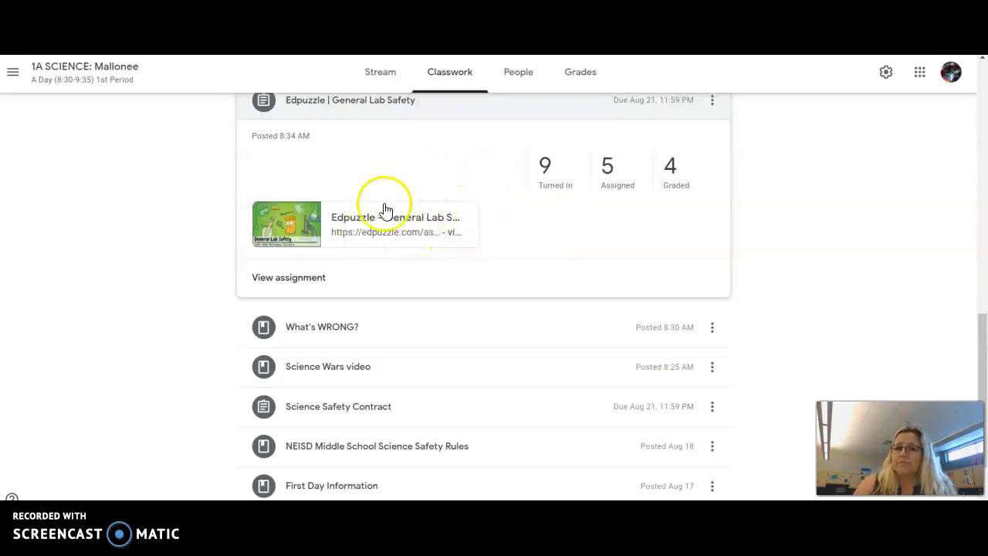
pyautogui.moveTo(410, 204)
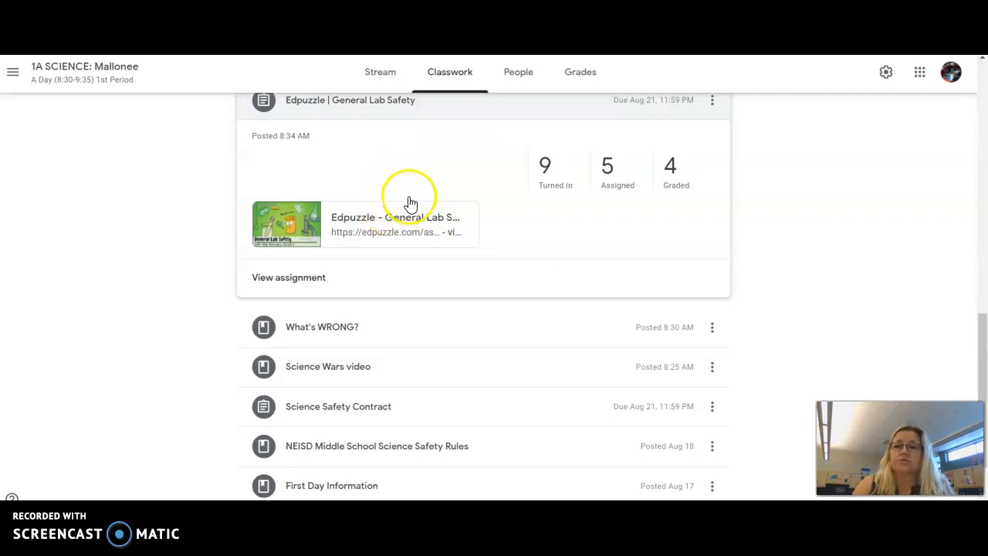
pyautogui.moveTo(354, 252)
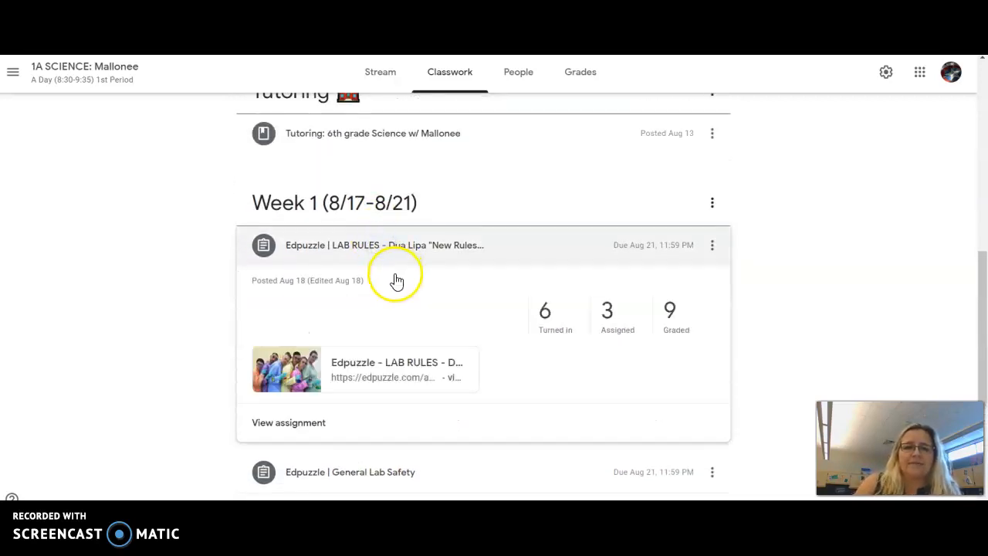
pyautogui.scroll(-3)
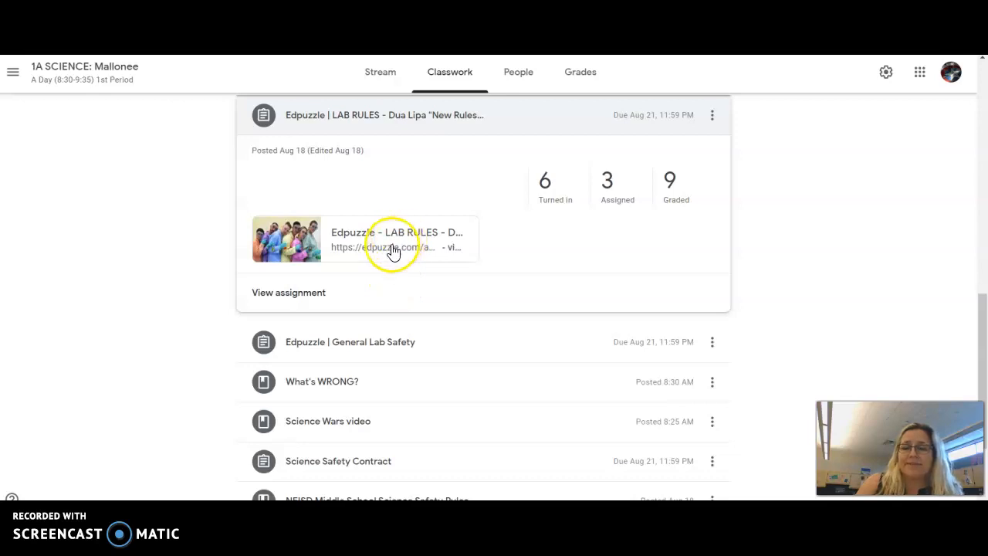
pyautogui.moveTo(301, 433)
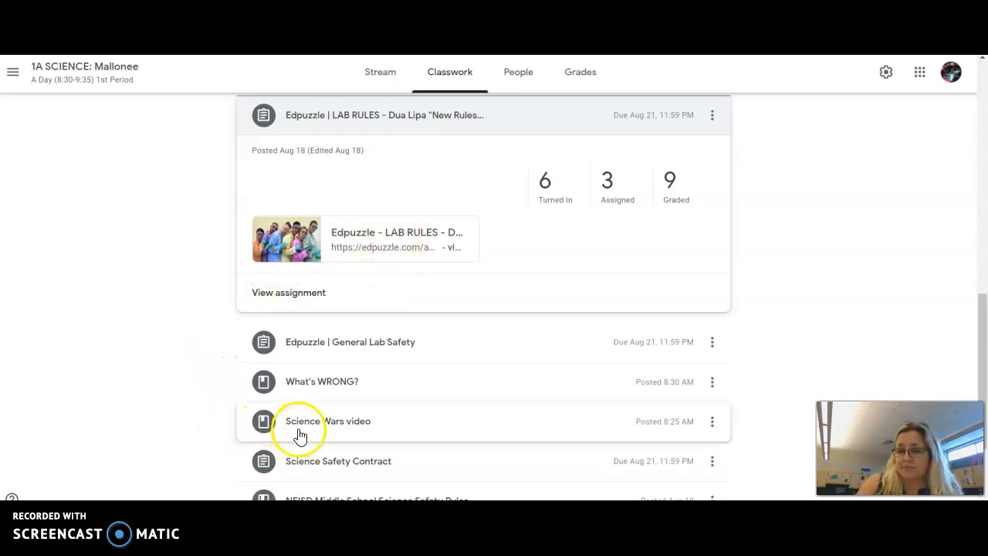
pyautogui.moveTo(394, 226)
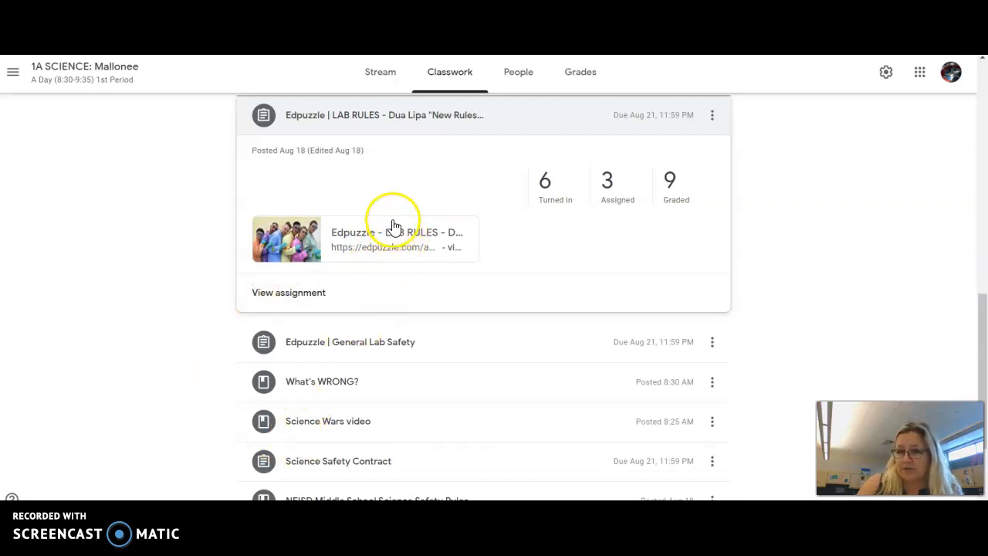
pyautogui.moveTo(362, 312)
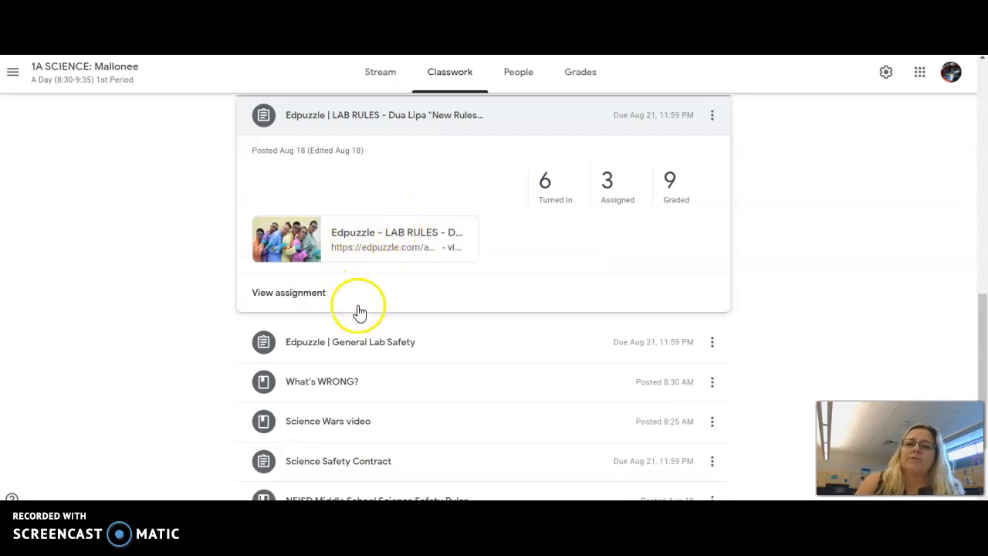
pyautogui.moveTo(367, 255)
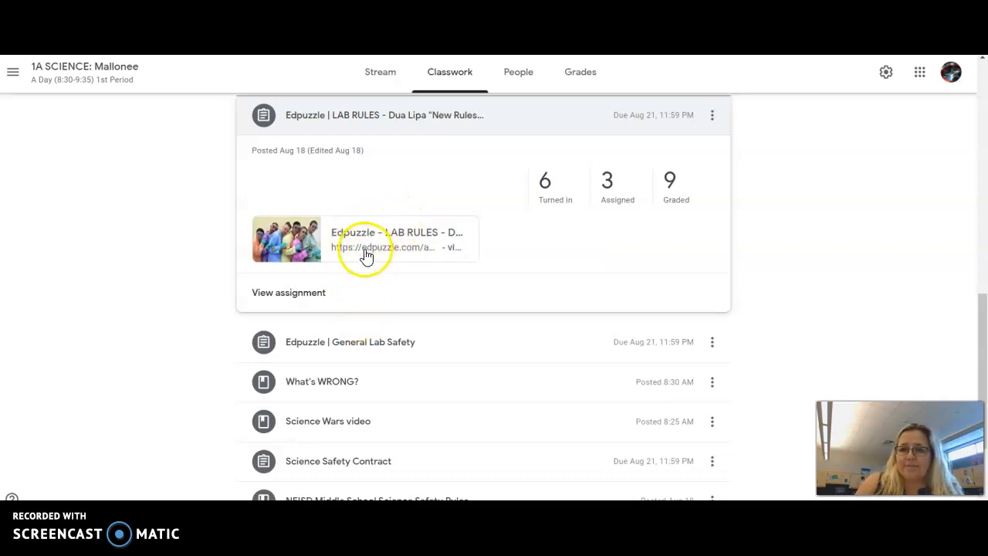
pyautogui.moveTo(368, 247)
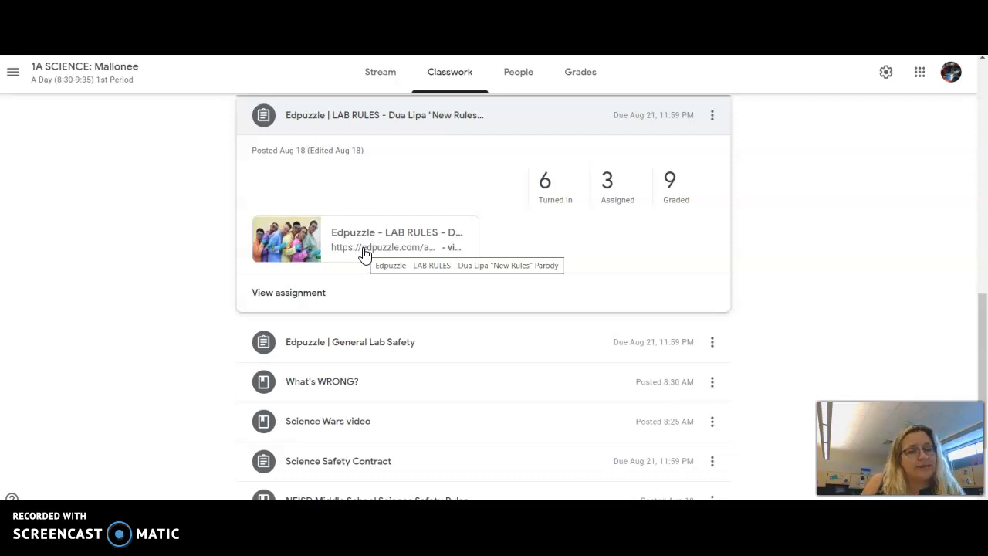
pyautogui.moveTo(451, 233)
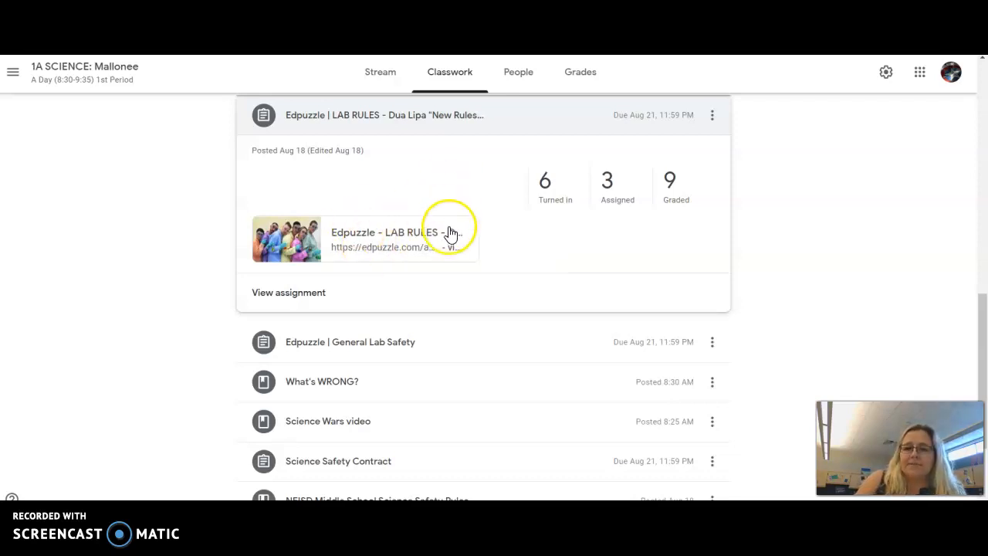
pyautogui.moveTo(368, 142)
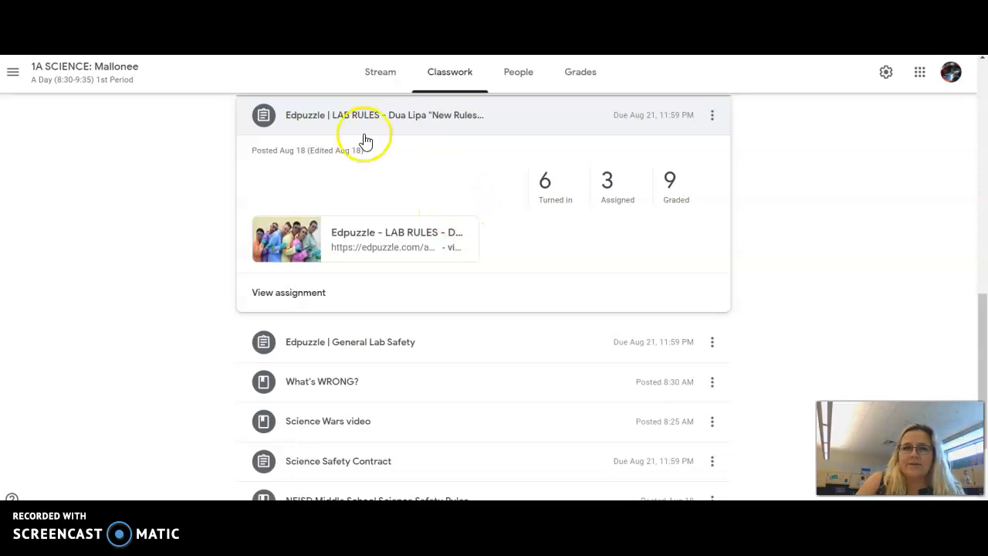
pyautogui.moveTo(694, 184)
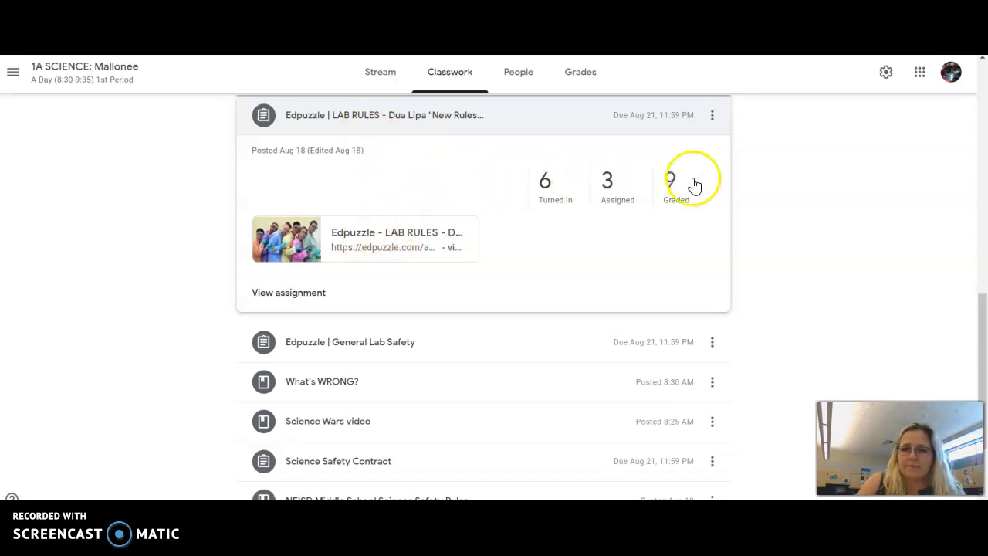
pyautogui.moveTo(781, 222)
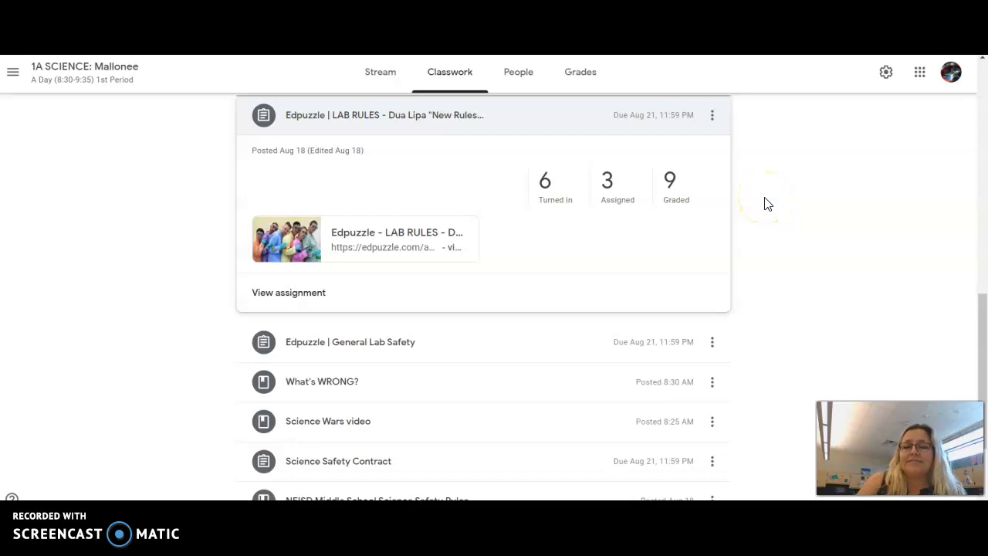
pyautogui.moveTo(763, 201)
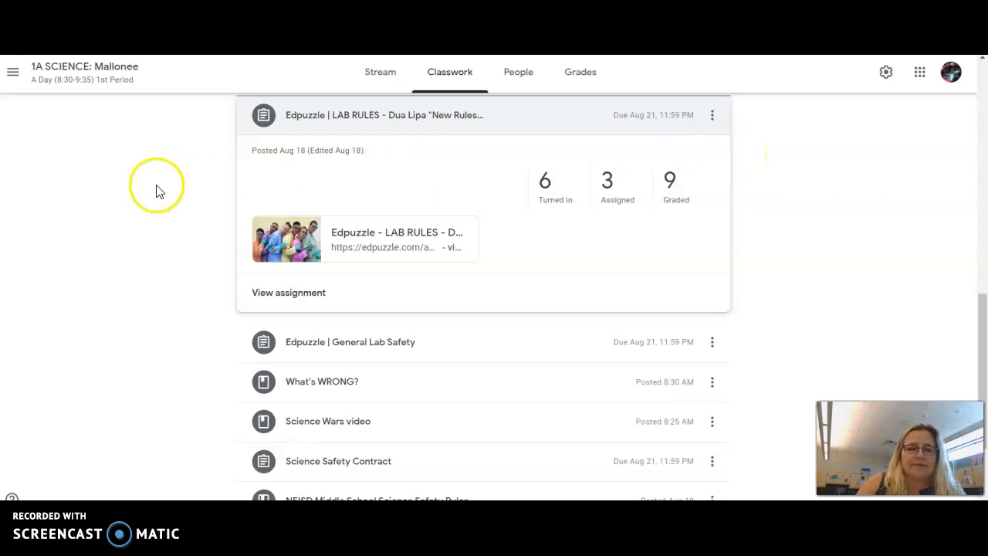
pyautogui.moveTo(151, 201)
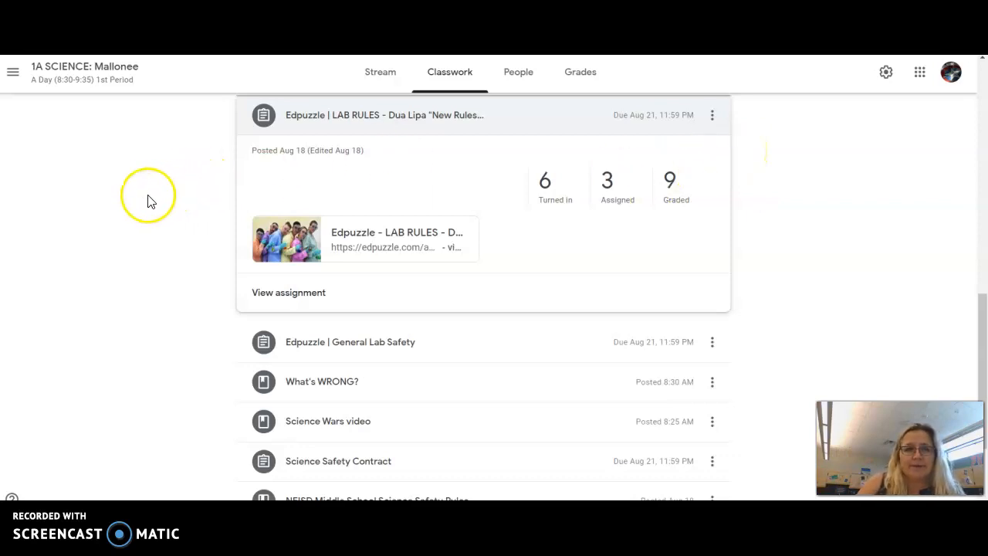
pyautogui.moveTo(216, 276)
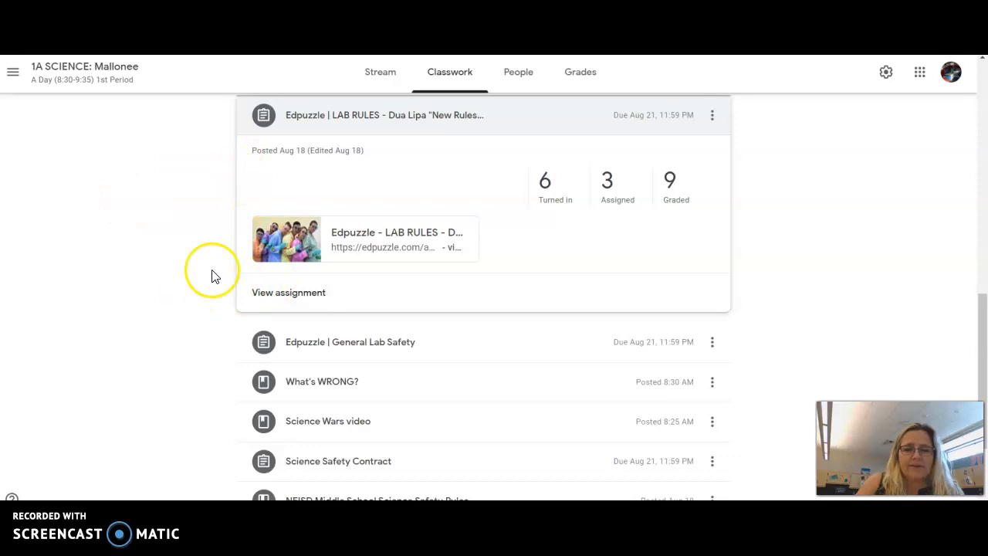
pyautogui.moveTo(201, 300)
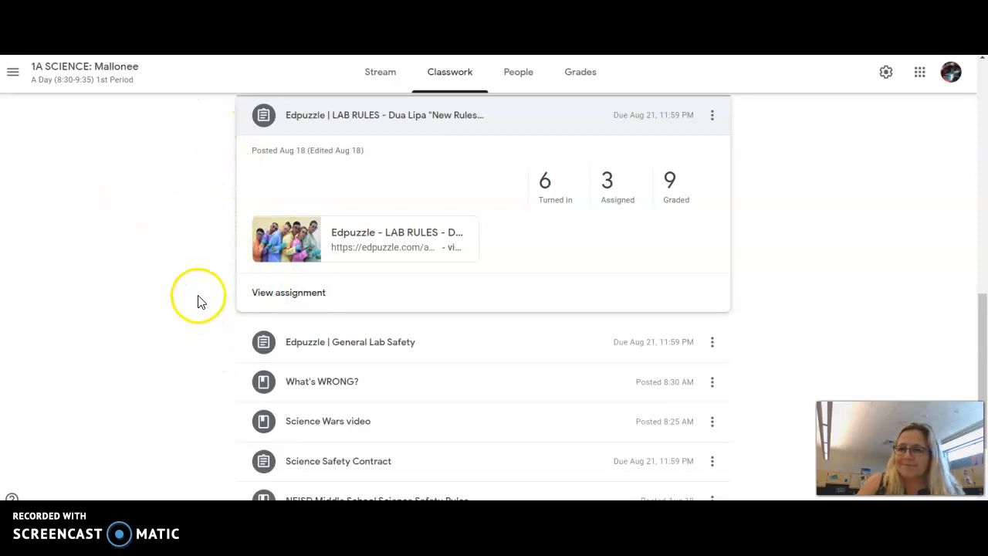